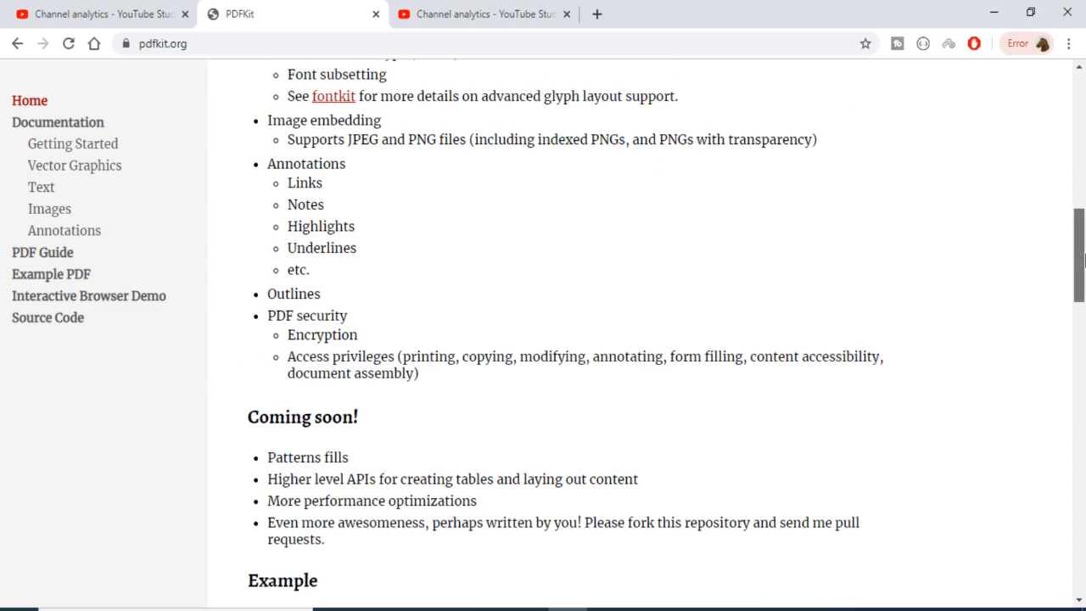
Scroll the pdfkit.org homepage to bring the Example code section into view
scroll(down, 3)
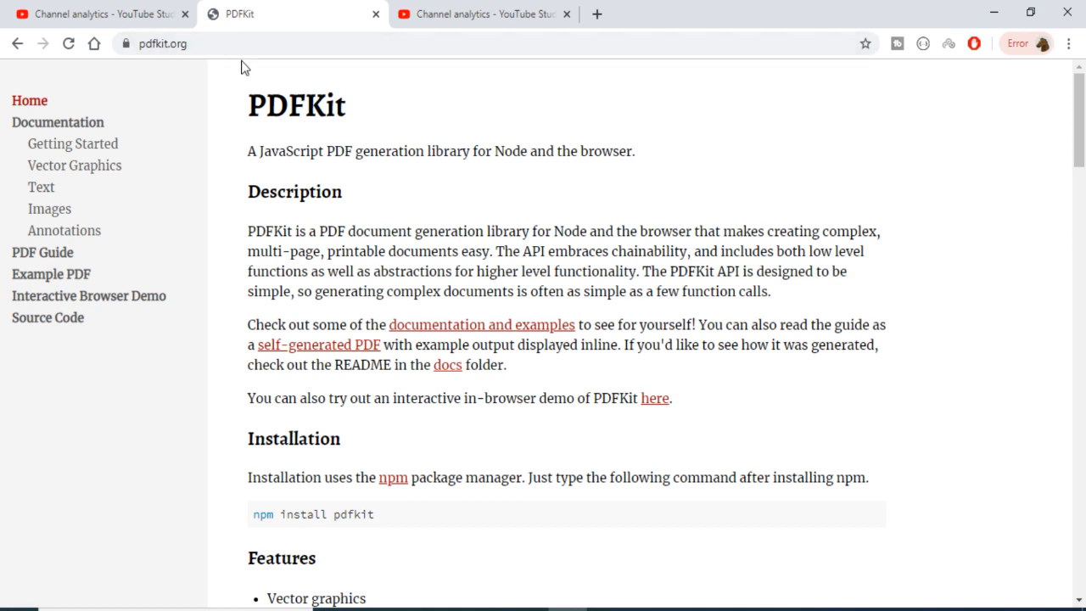
mouse_move(137, 68)
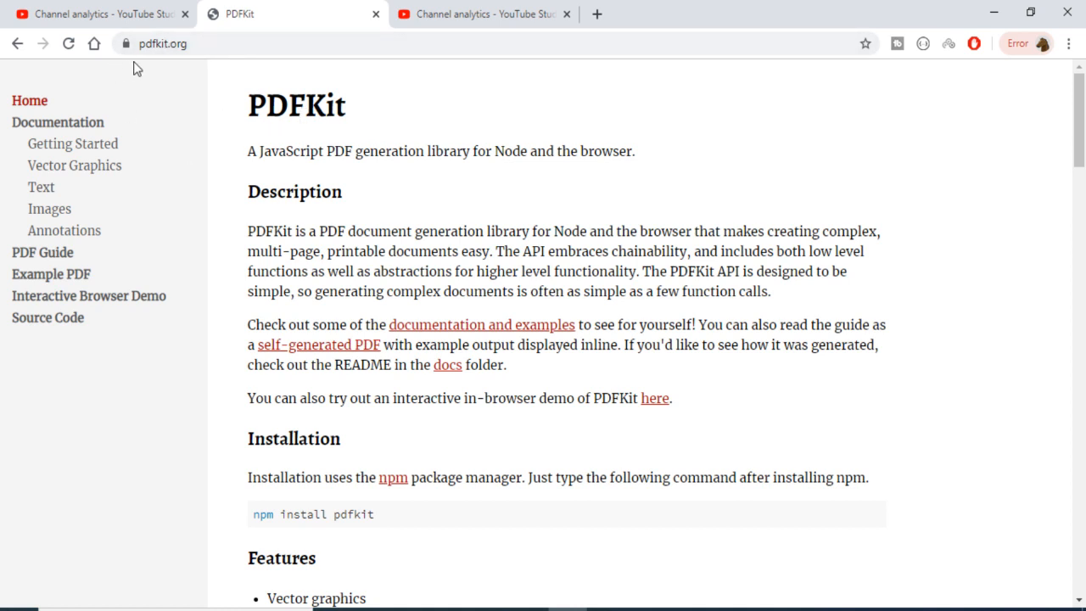
mouse_move(449, 246)
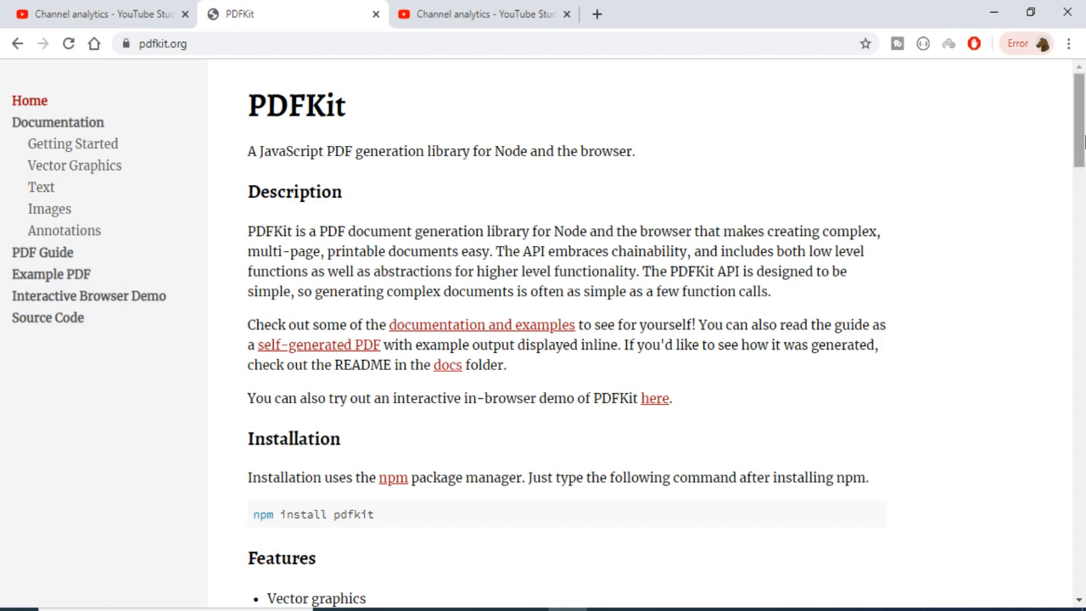
scroll(down, 3)
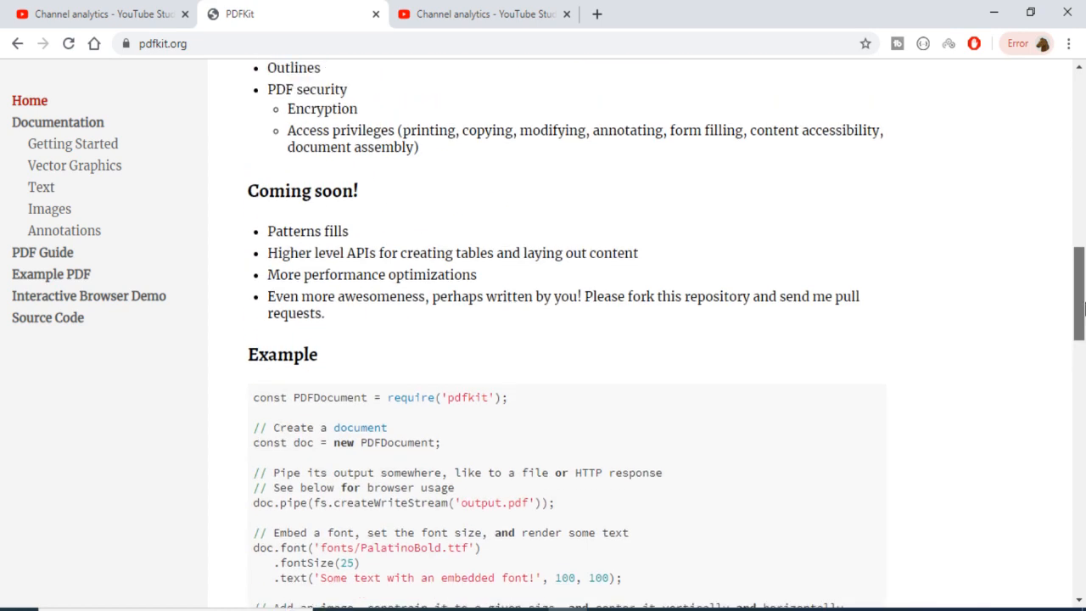
scroll(up, 3)
text(npm i)
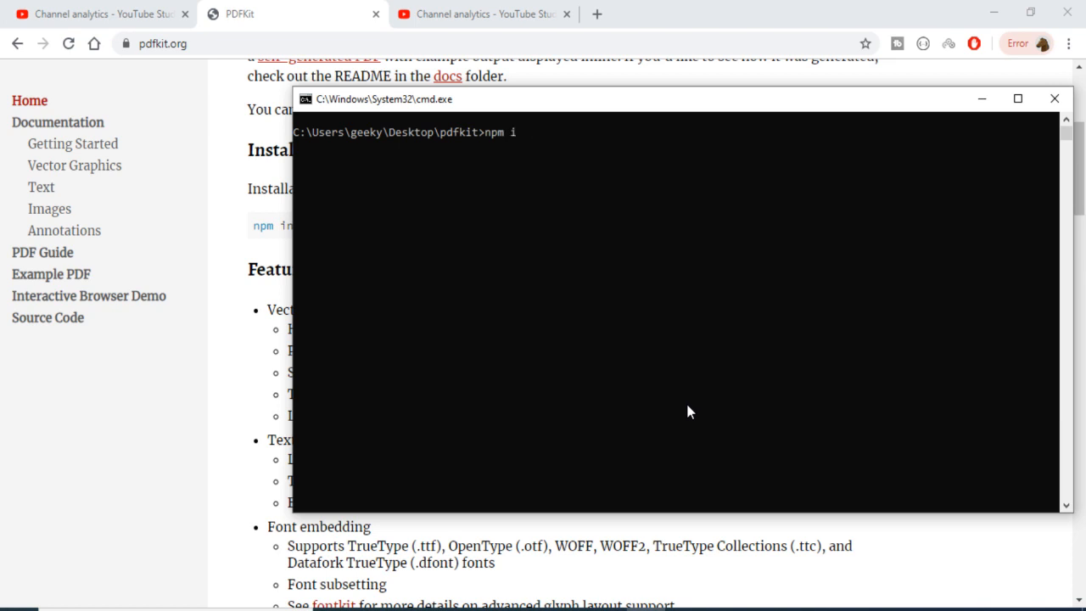
Enter npm i pdfkit in the Command Prompt to install the package
text(pdf)
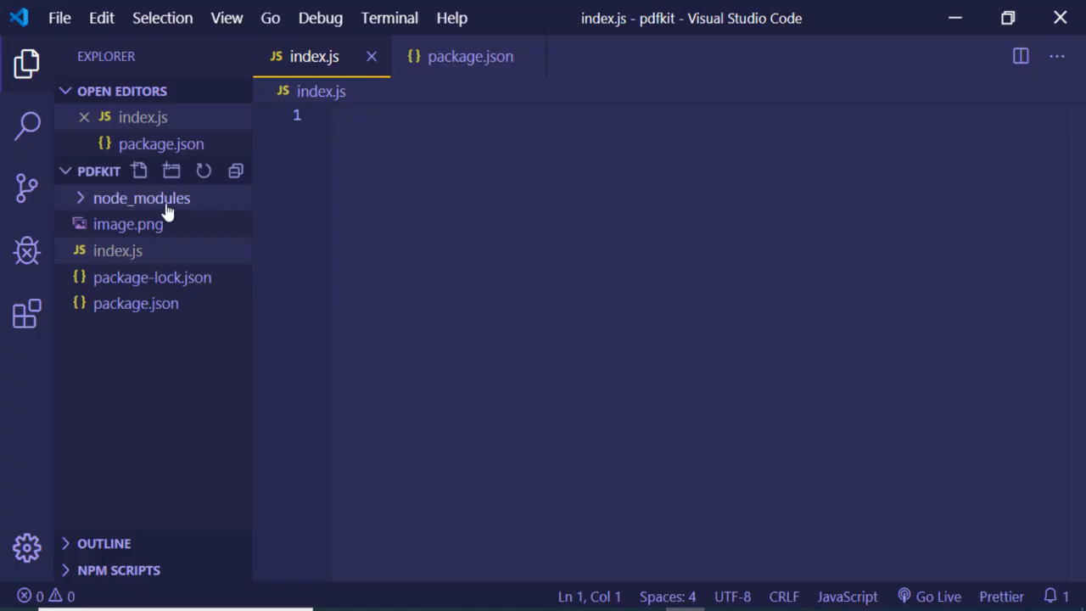
Write const pdfkit = require('pdfkit') at the top of index.js
text(const p)
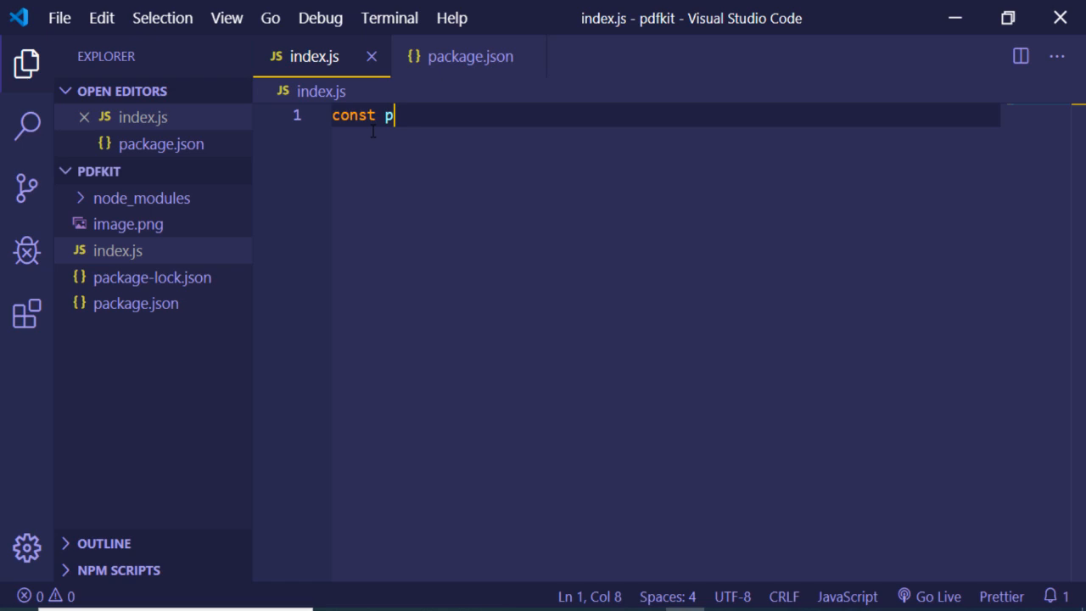
text(dfkit = require('p)
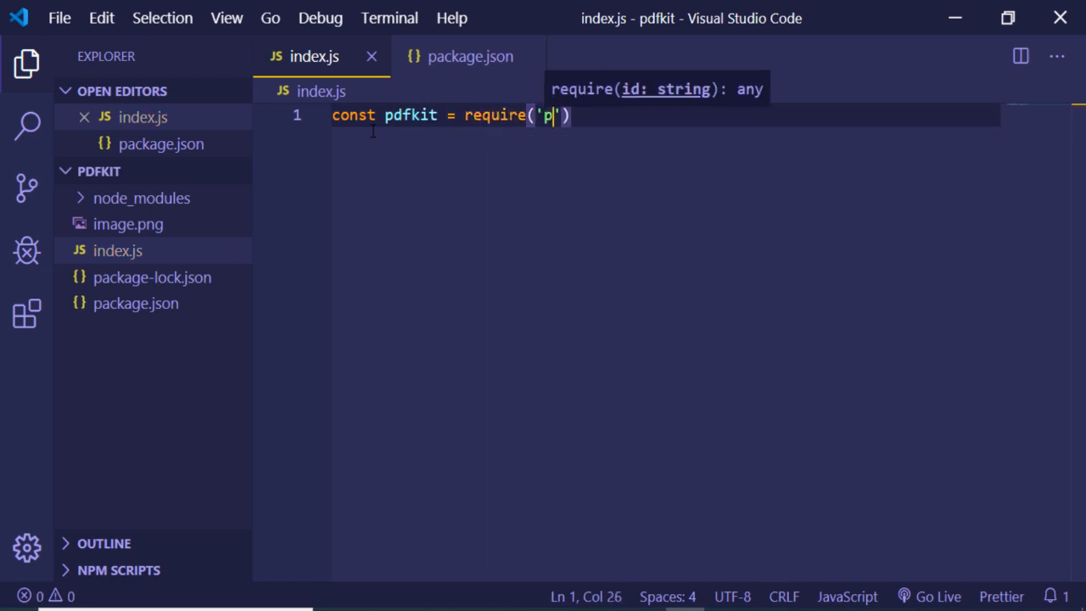
text(dfkit)
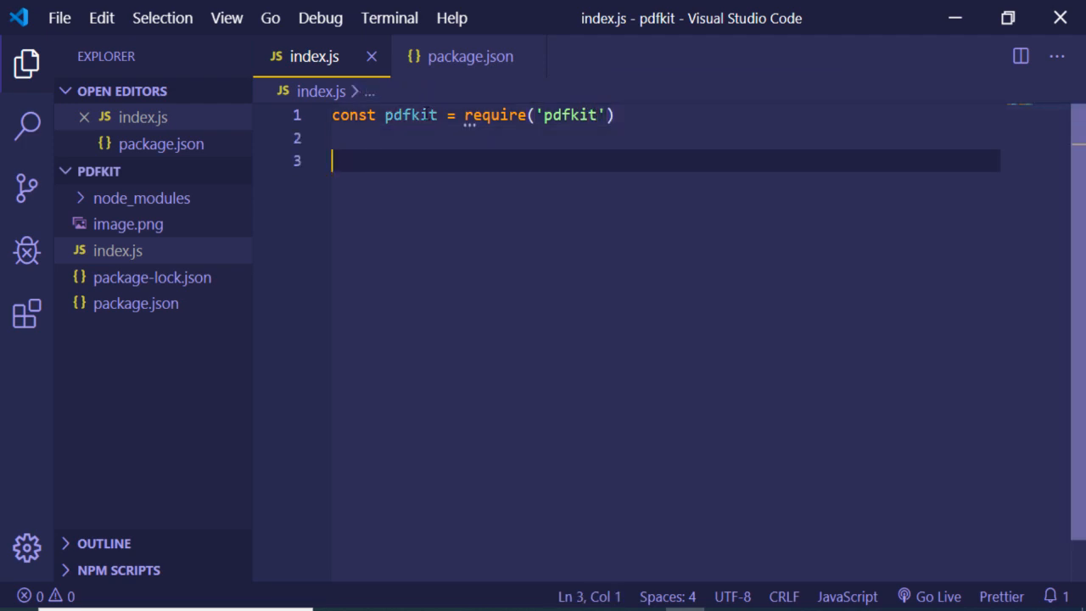
Declare const pdfdocument = new pdfkit() on line 3
click(437, 116)
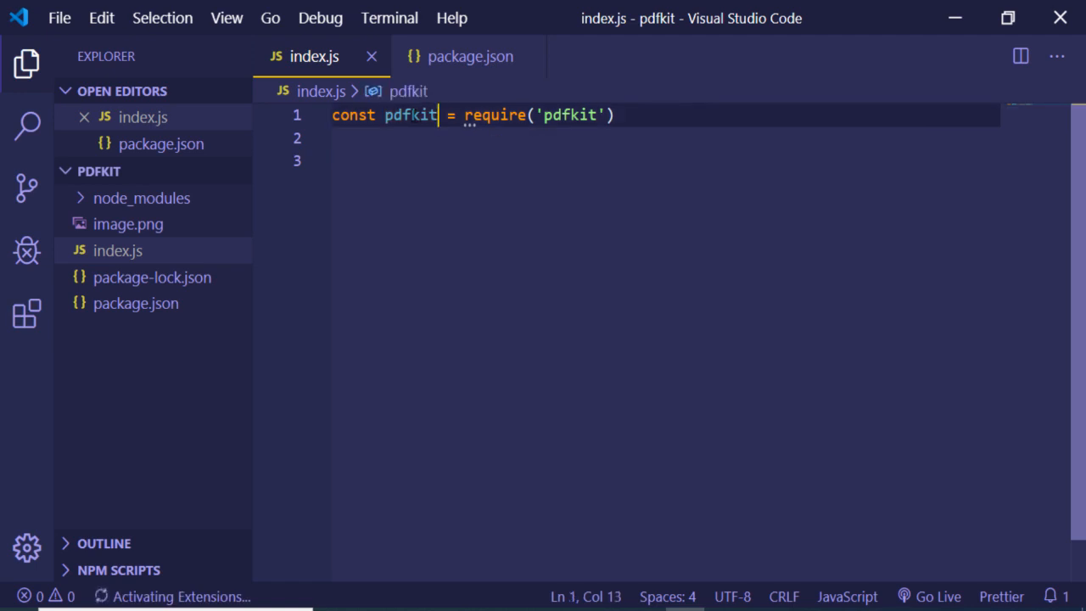
text(c)
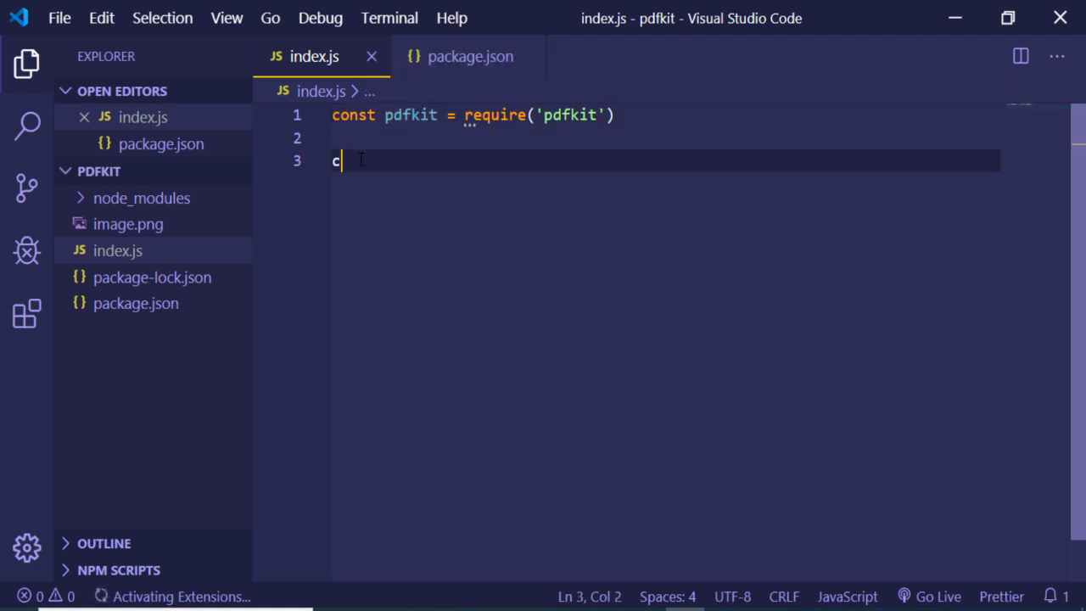
text(onst pdfdoc)
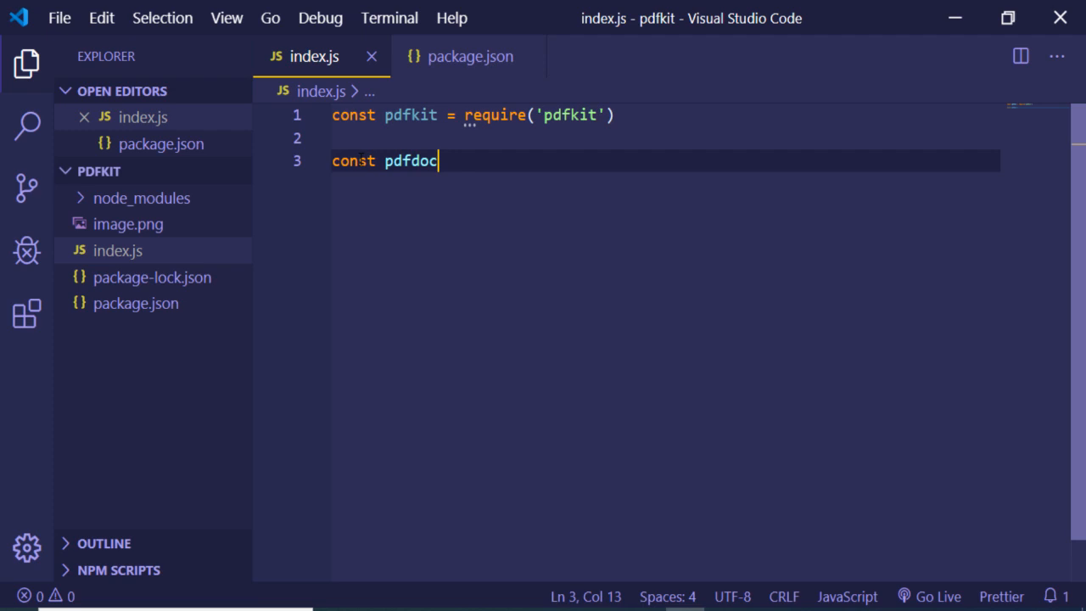
text(u)
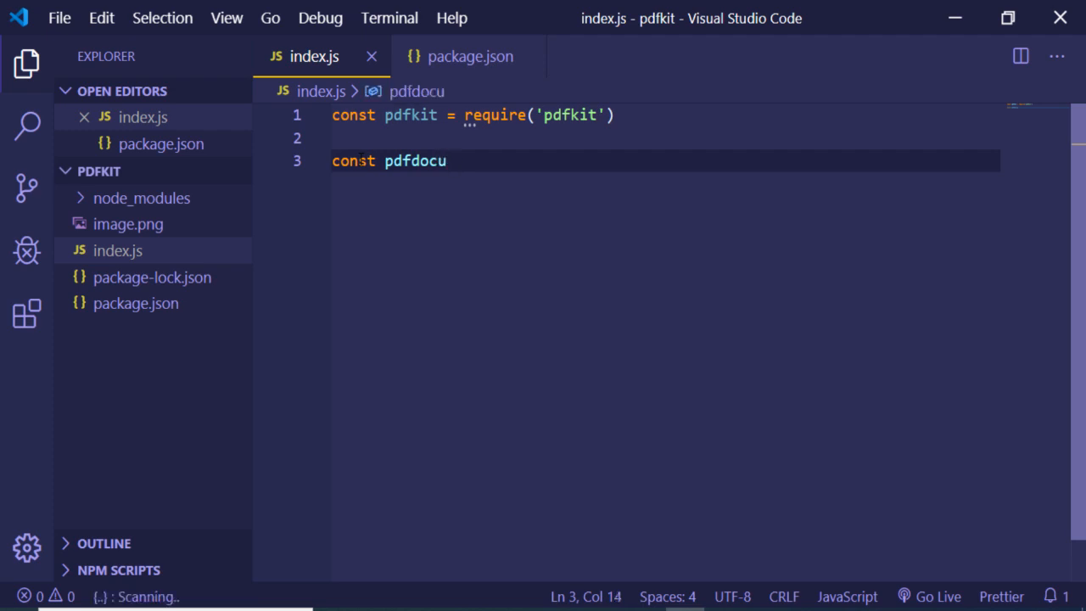
text(ment = new)
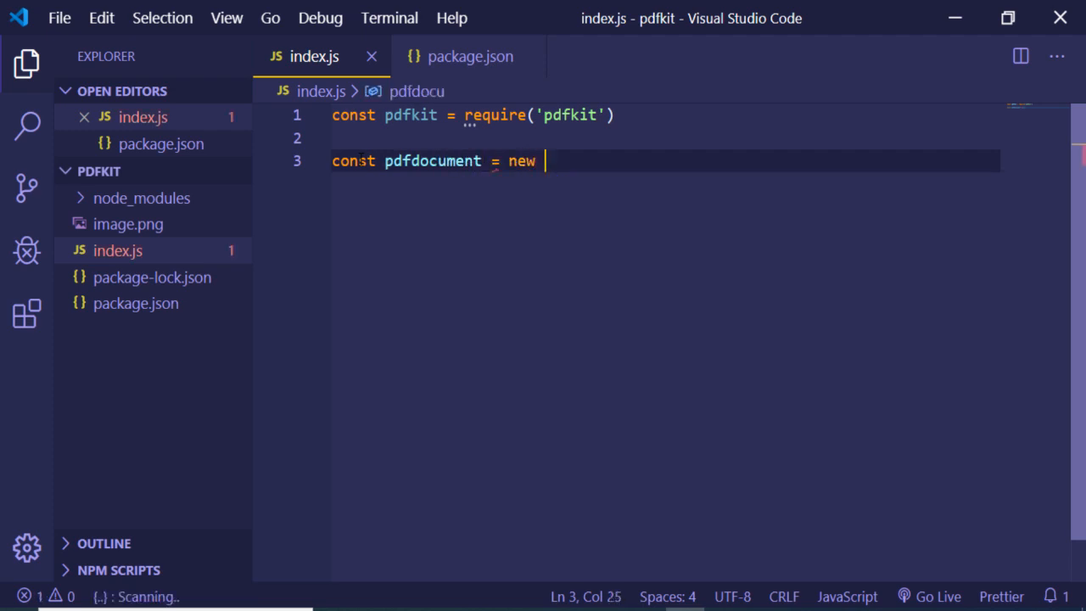
text(pdf)
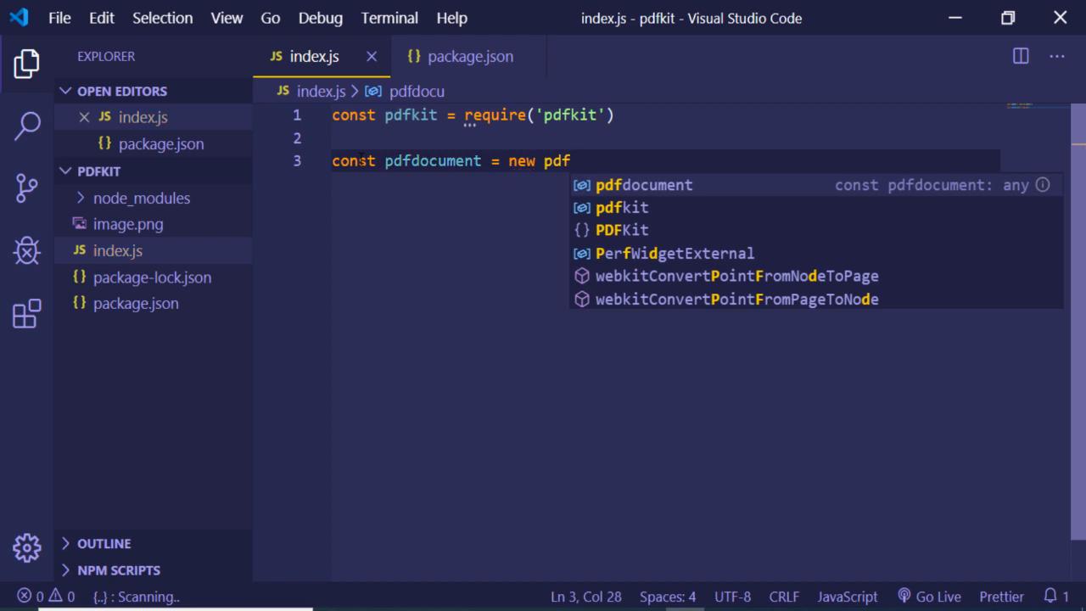
text(kit)
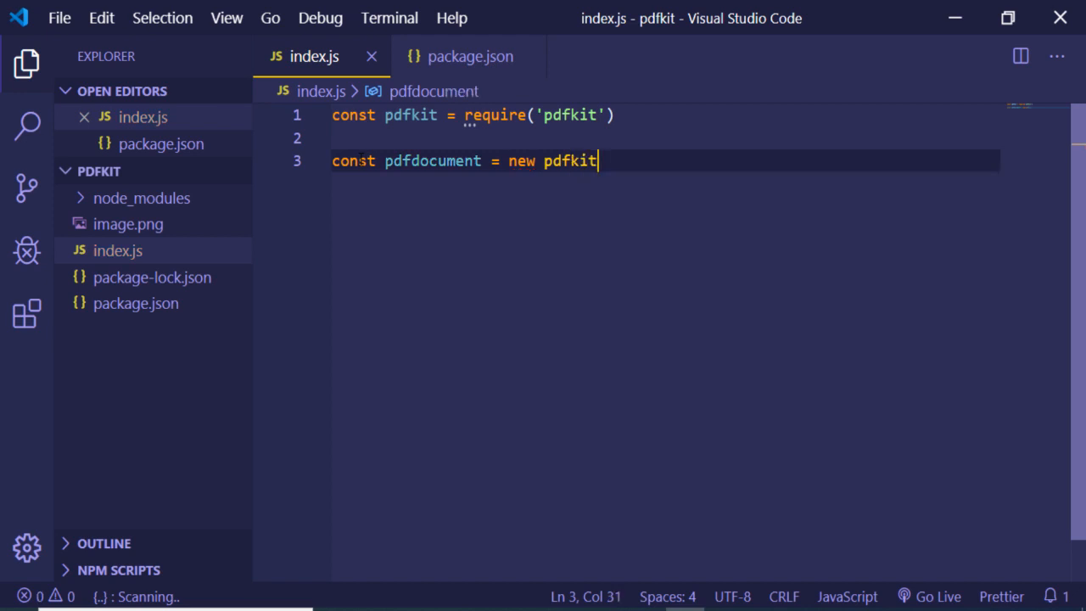
text(())
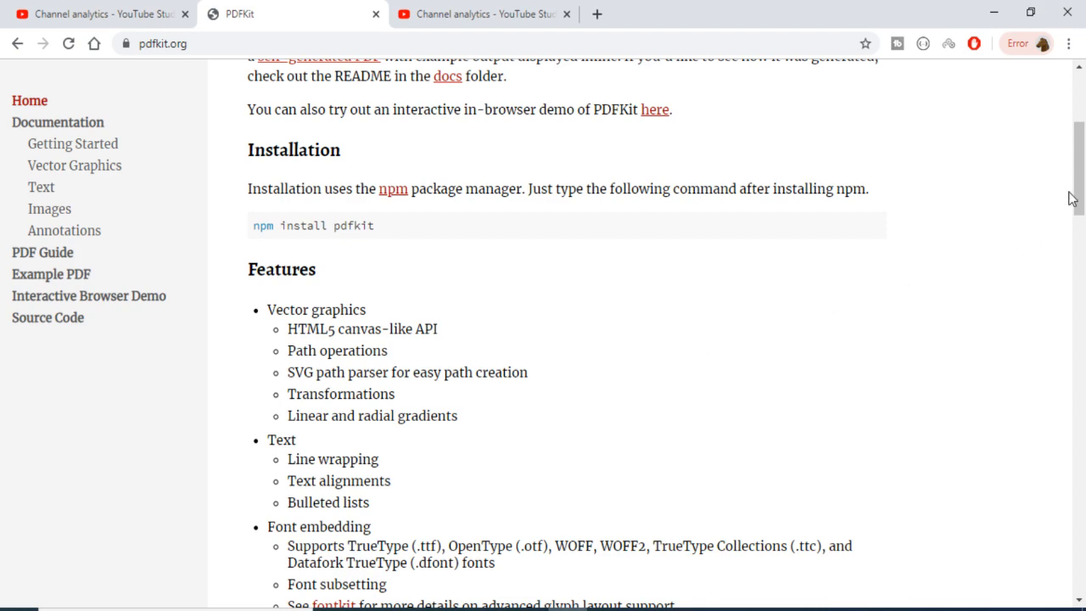
Scroll the pdfkit.org homepage down to the Example code block
scroll(down, 3)
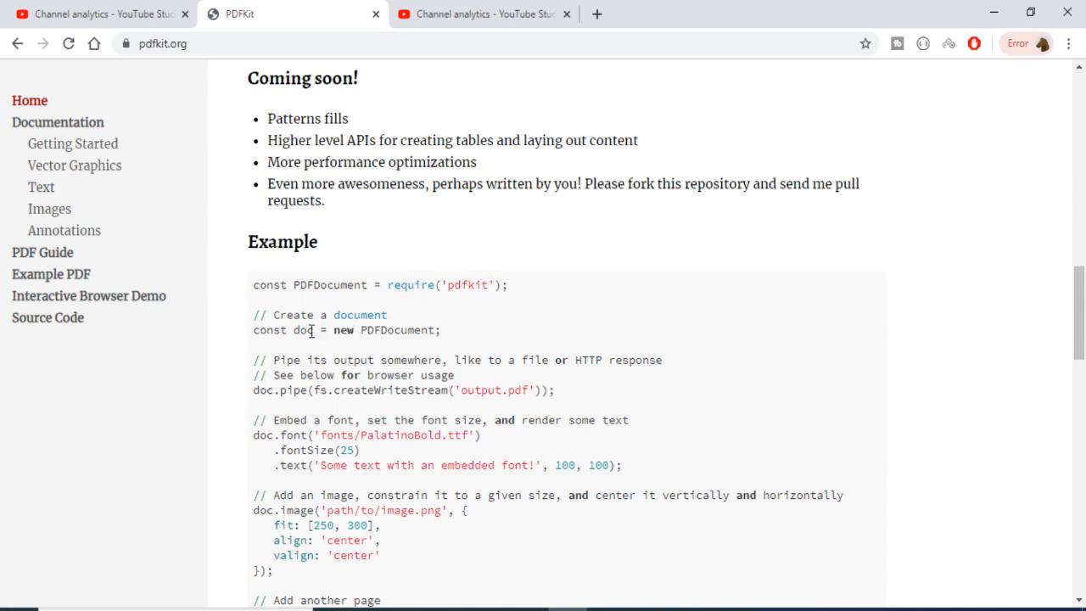
mouse_move(427, 329)
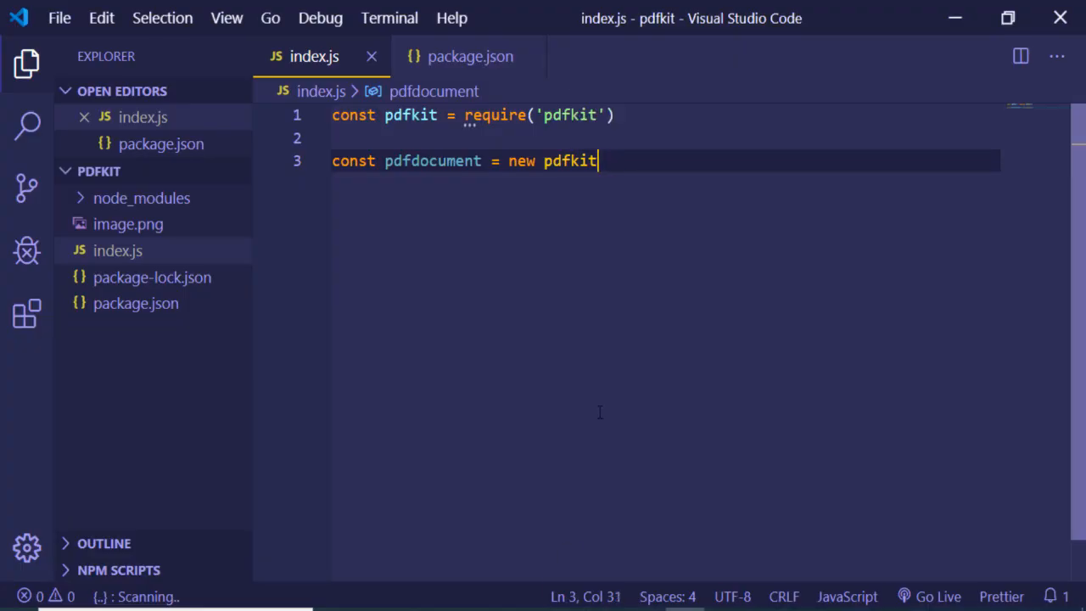
Write pdfdocument.pipe(fs.createWriteStream(...)) below the document declaration
text(doc)
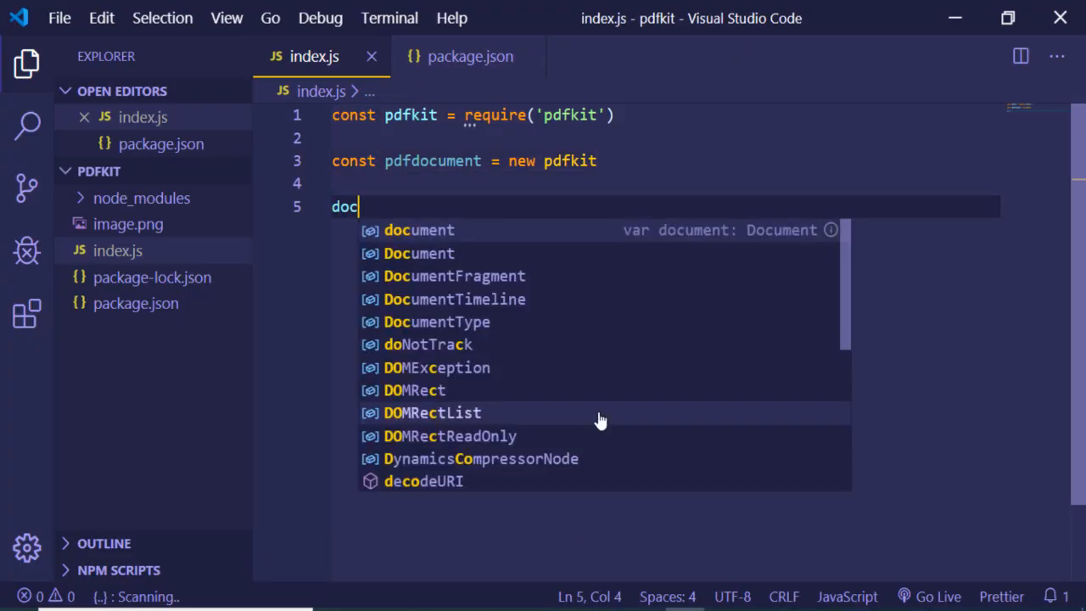
key(Escape)
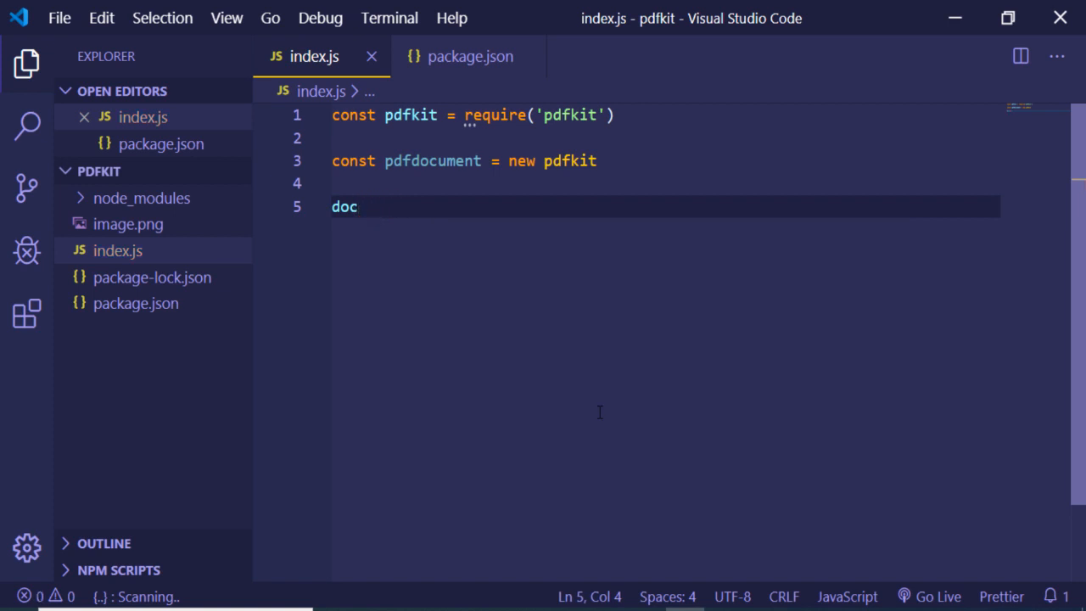
text(pdfkit)
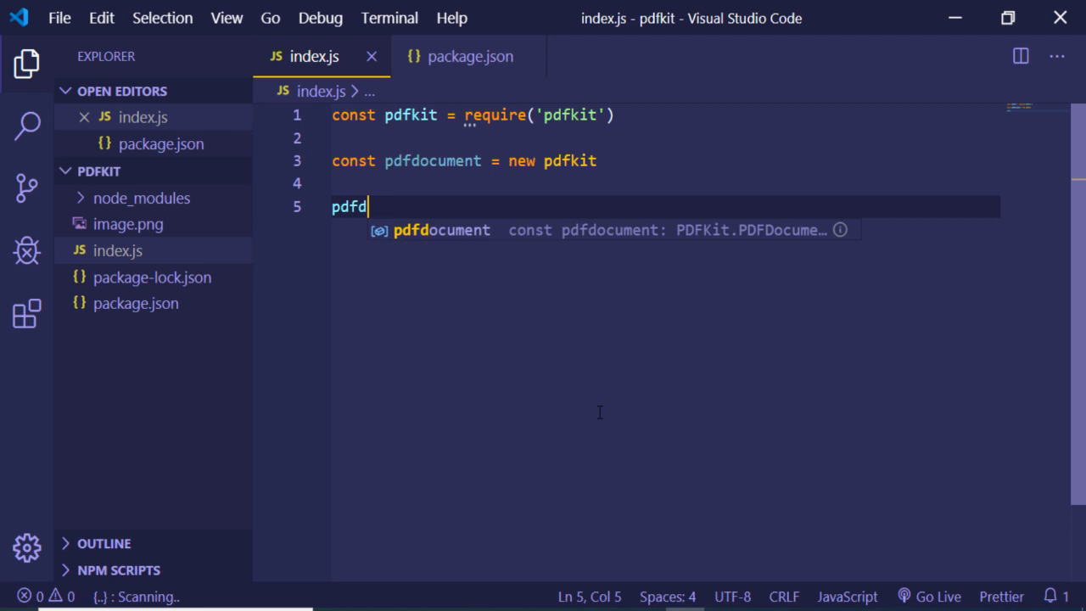
text(ocument.pipe()
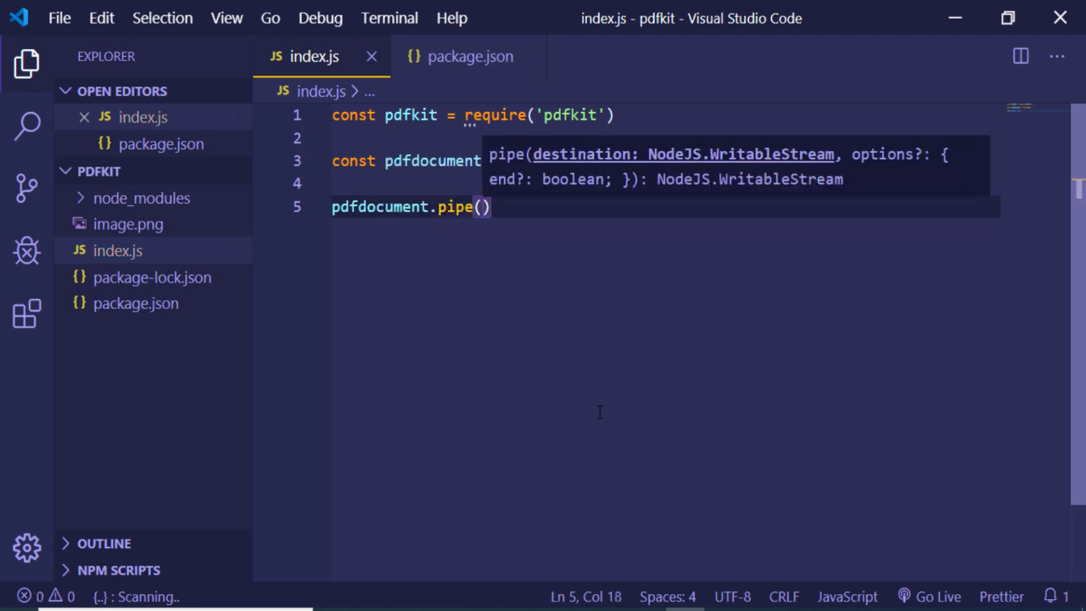
text(fs.)
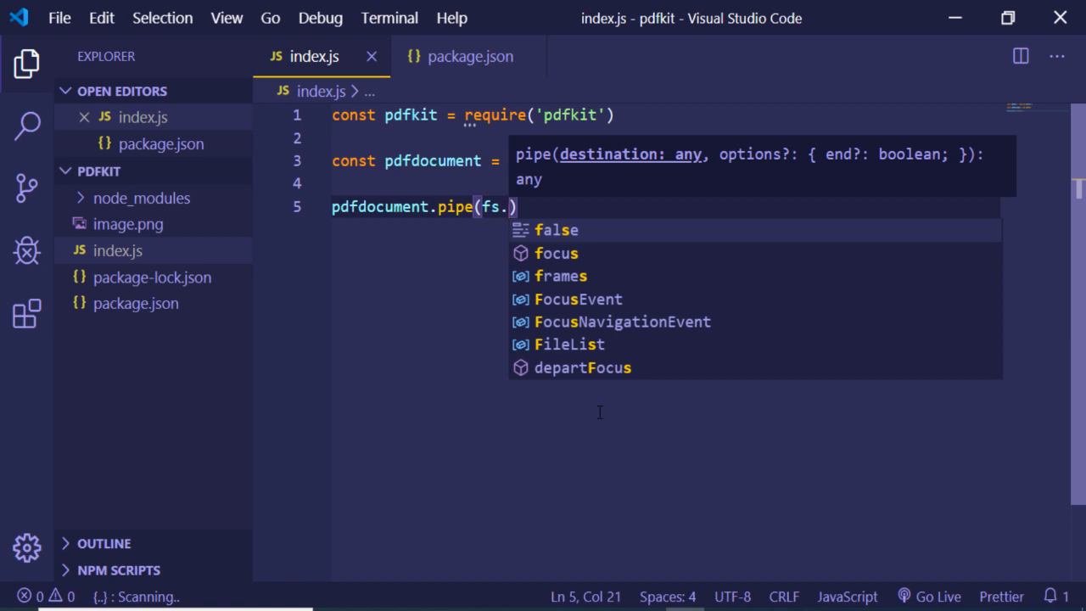
text(create)
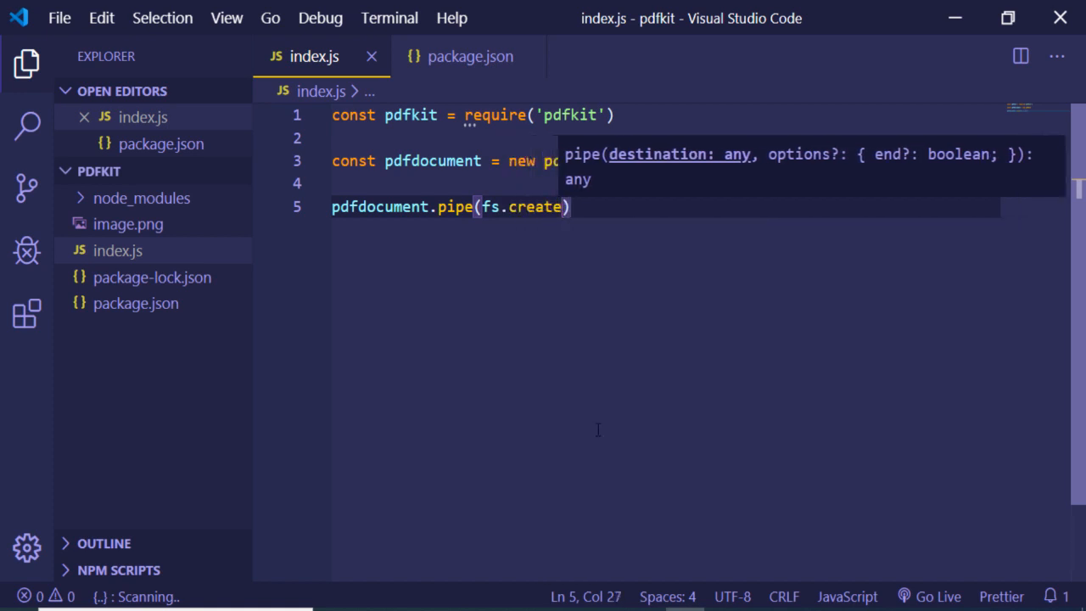
Add const fs = require('fs') and name the write stream file output.pdf
click(617, 115)
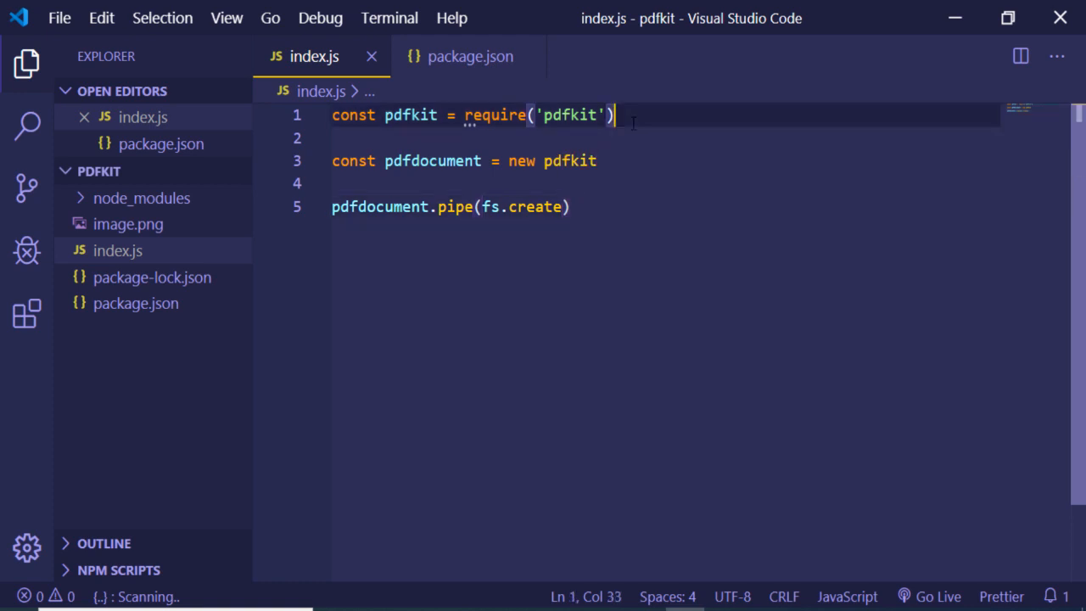
text(const fs)
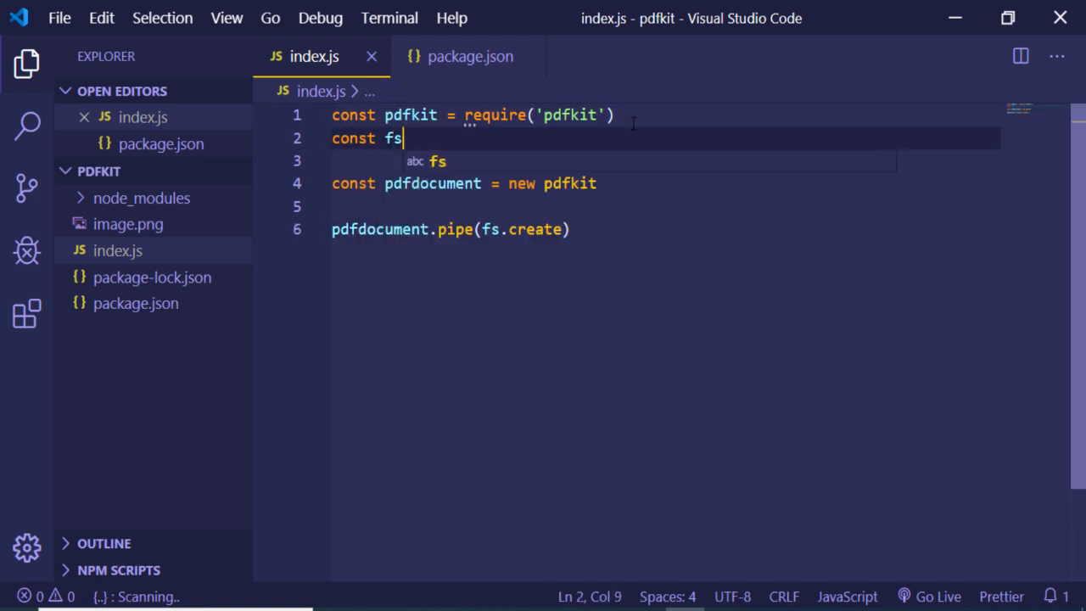
text(= require(')
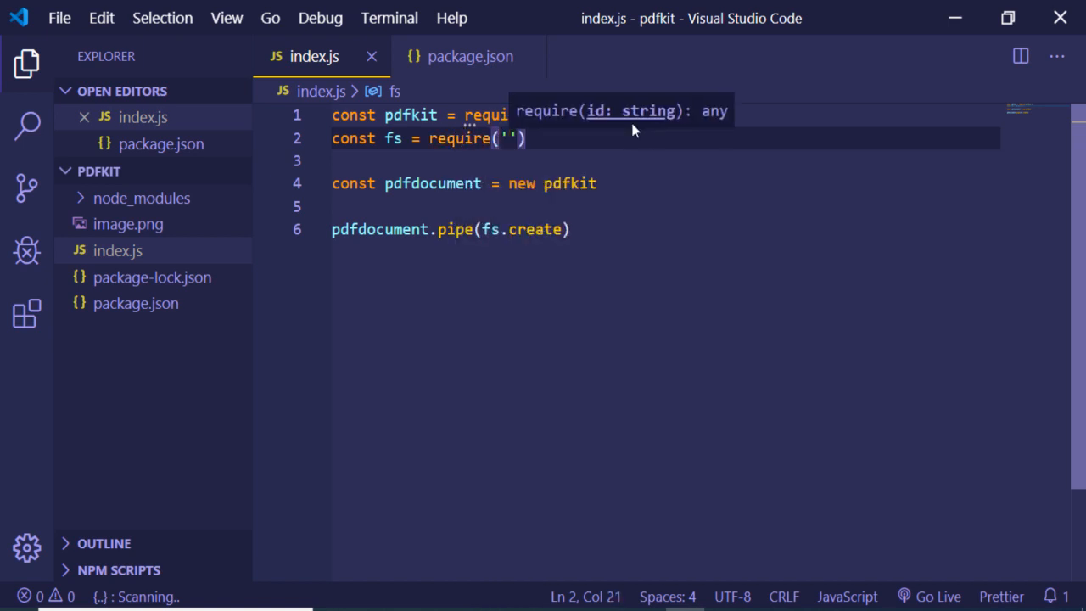
text(fs)
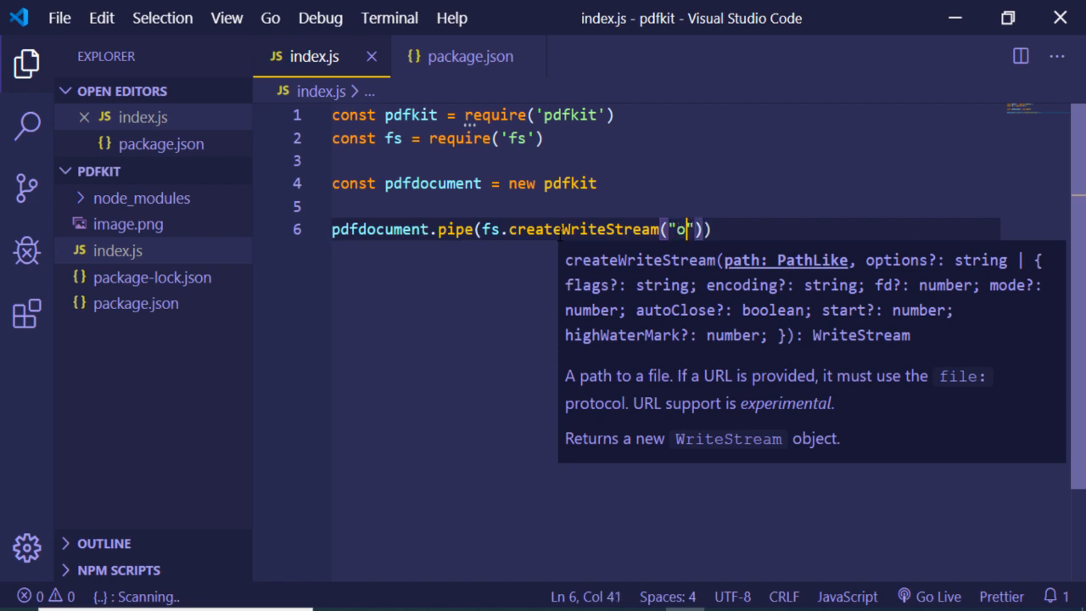
text(utput.pdf)
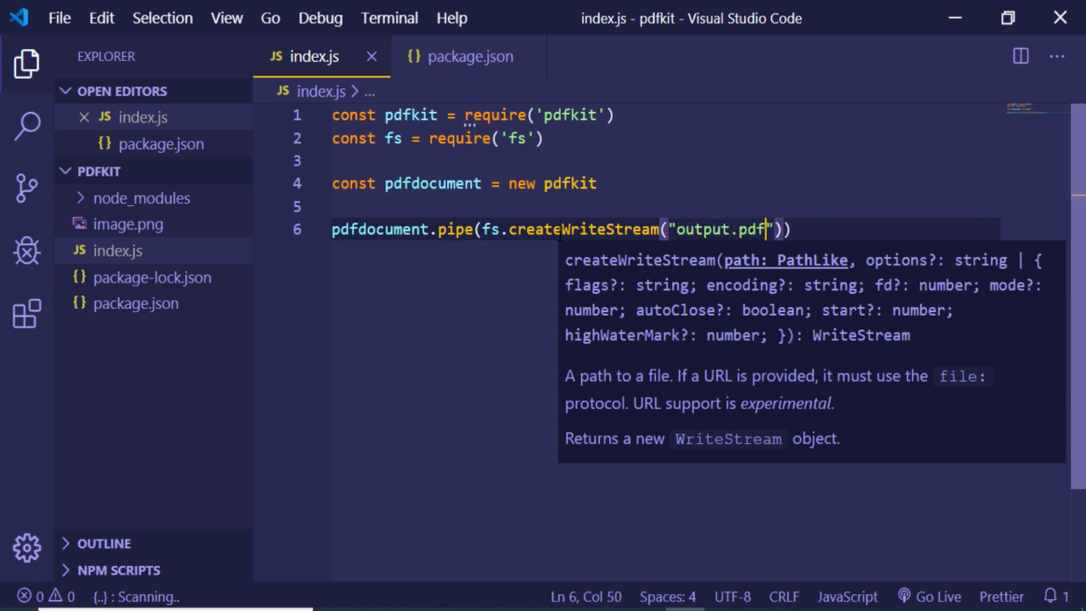
key(Enter)
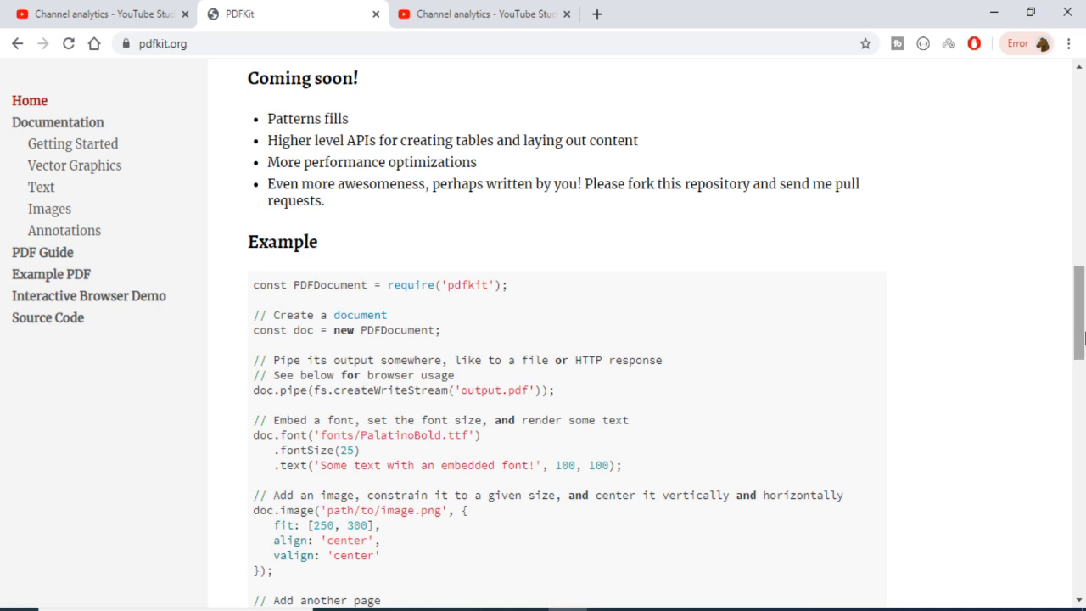
Select the doc.image(...) snippet in the pdfkit.org Example for copying
scroll(down, 3)
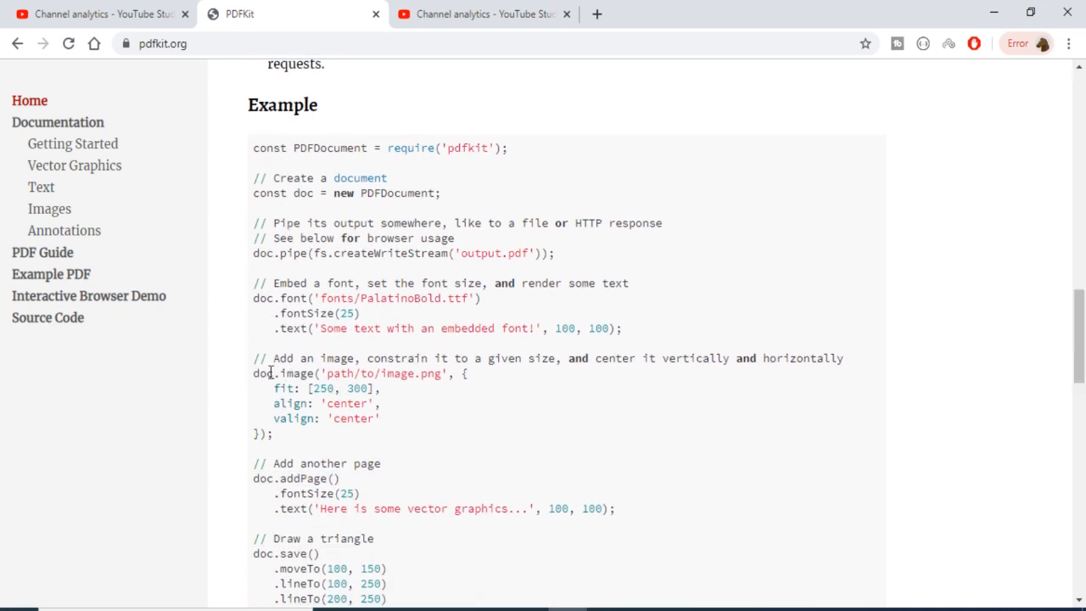
drag(252, 373, 273, 434)
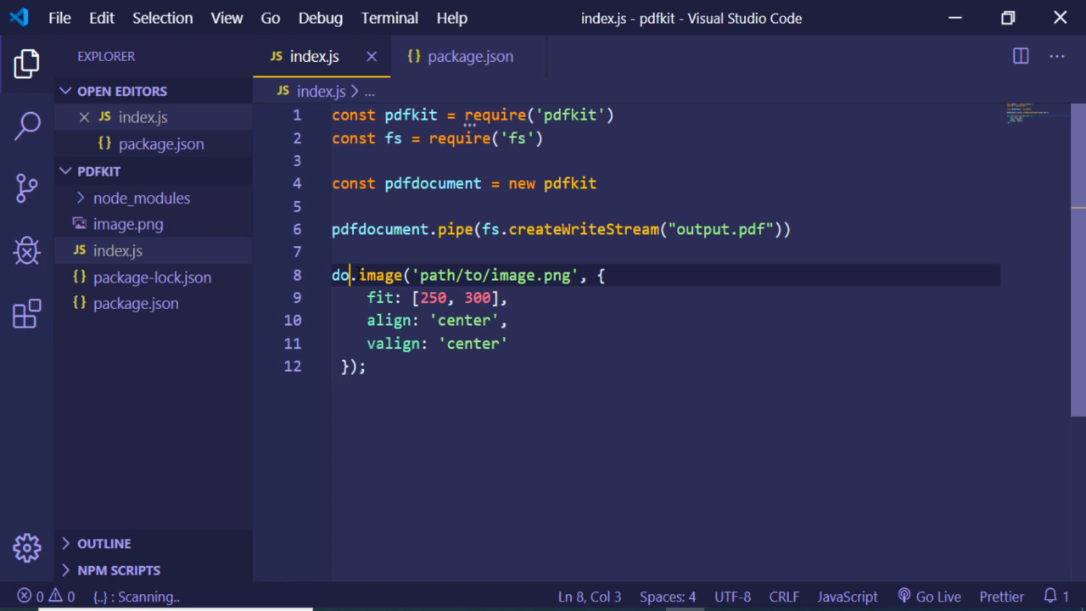
Retarget the pasted image call to pdfdocument with 'image.png' and start a pdfdocument call below
text(pdfdocument)
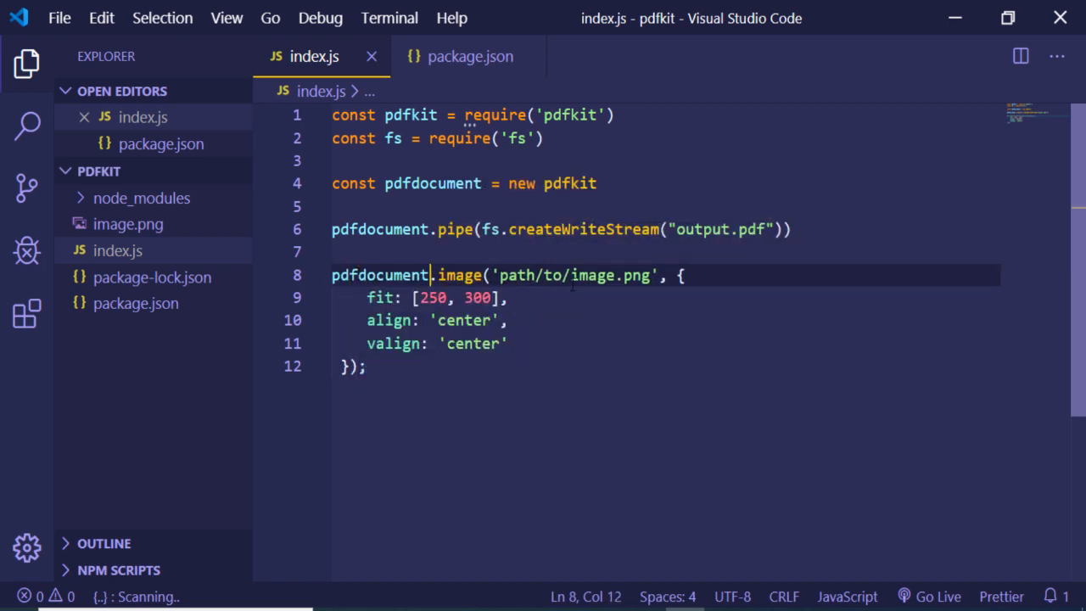
mouse_move(84, 235)
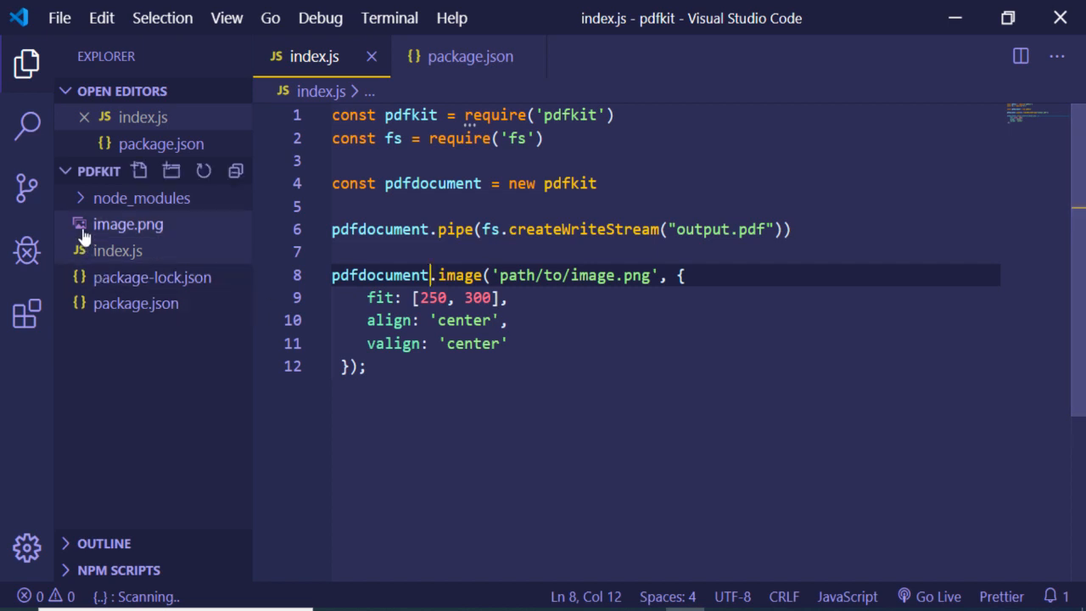
click(118, 251)
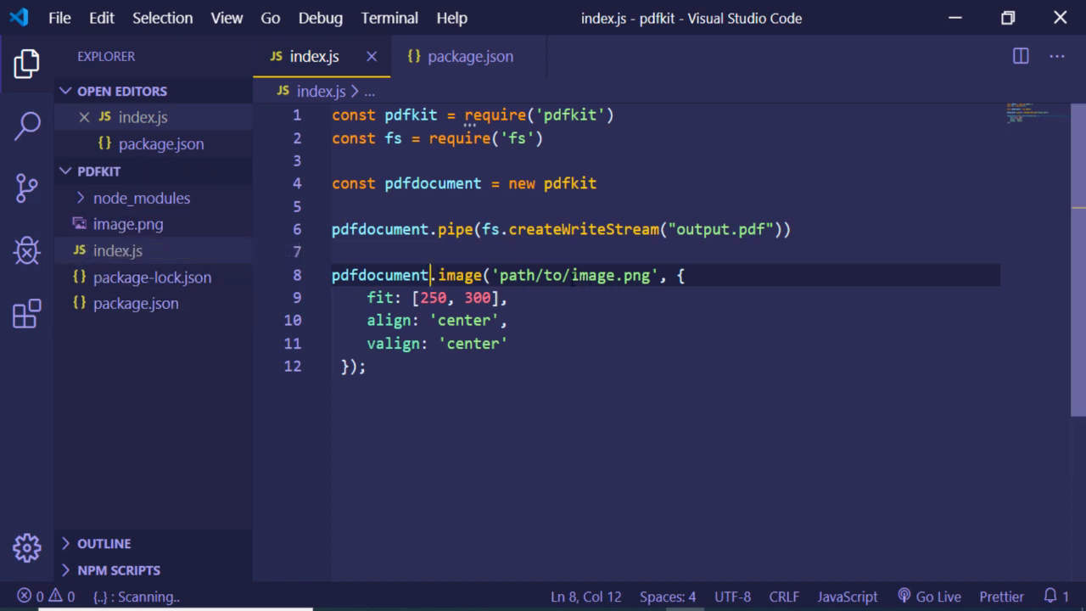
text(image.png)
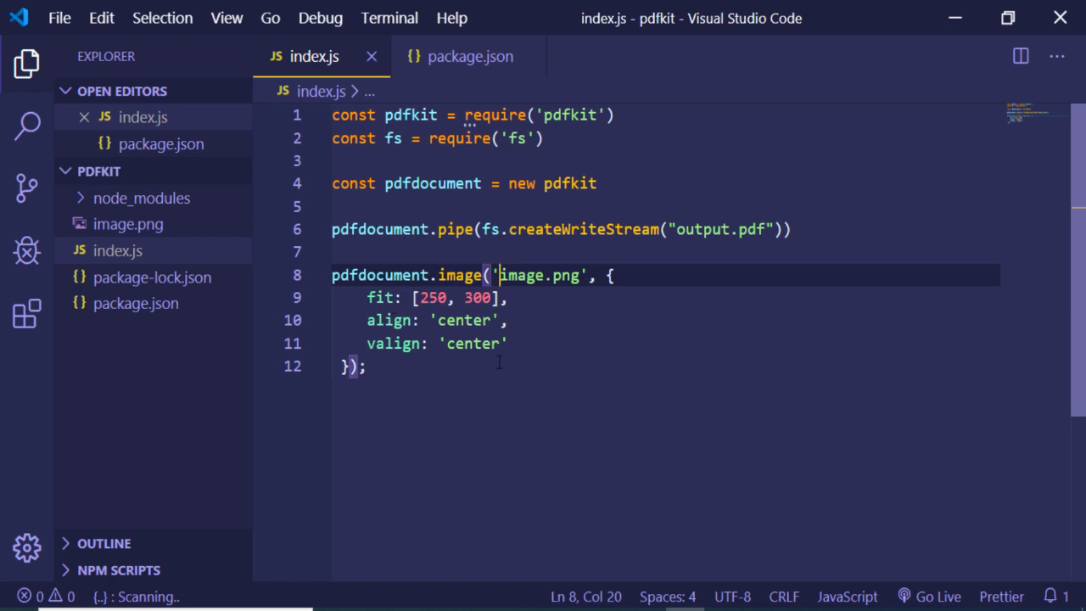
click(366, 367)
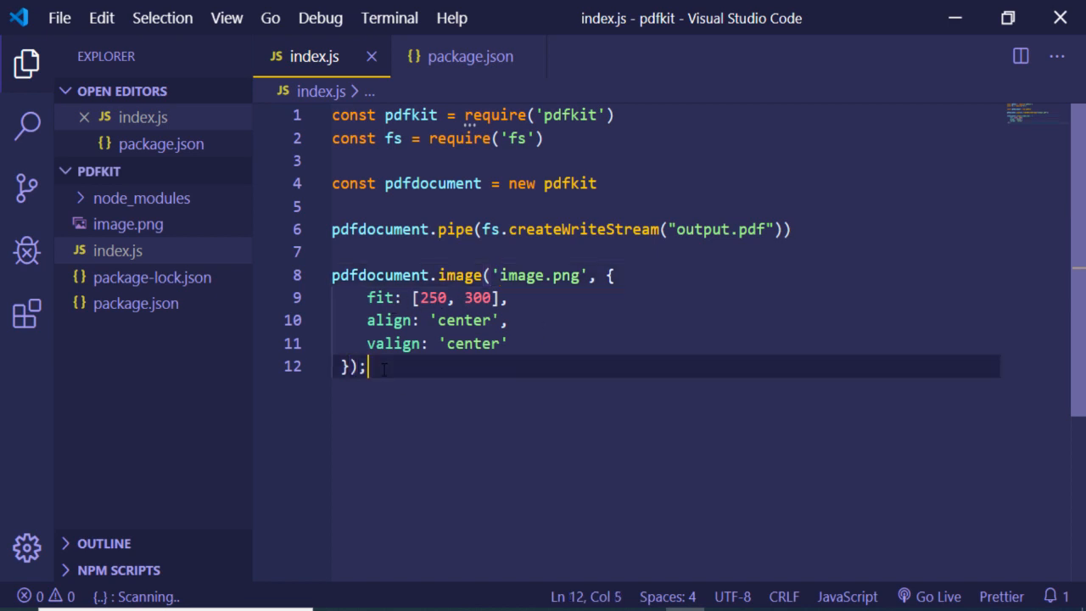
key(Enter)
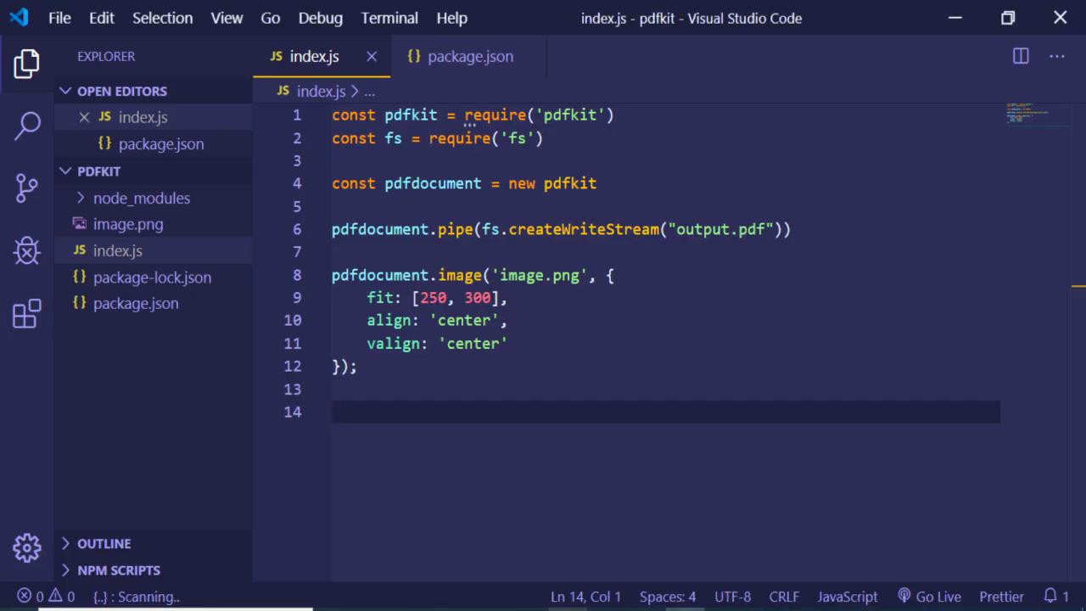
text(pdfdocument.text(")
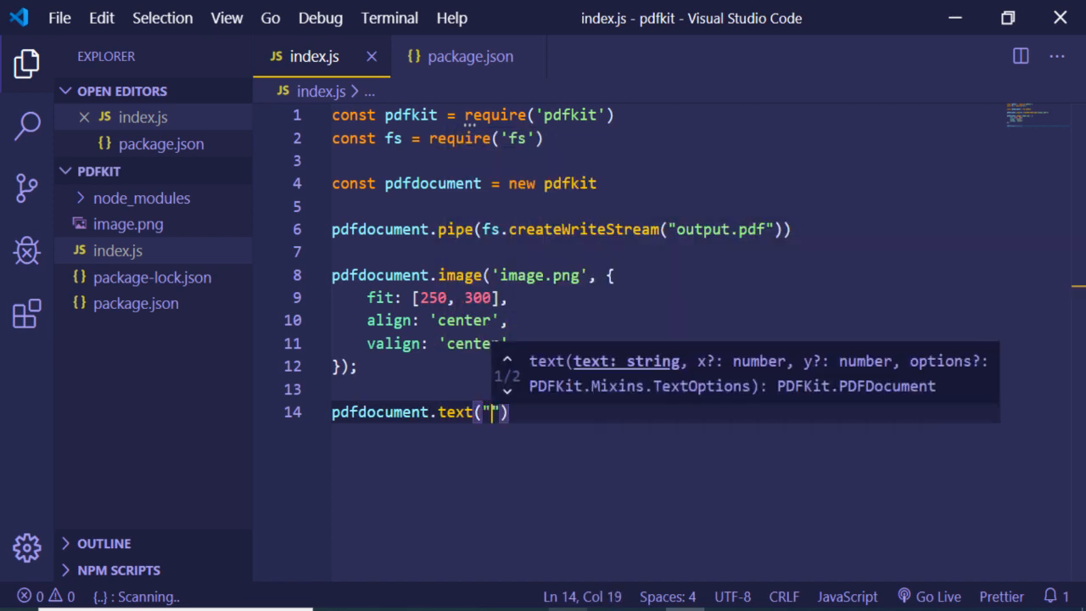
Add pdfdocument.text("Hello world") chained with .fontSize(25)
text(Hello)
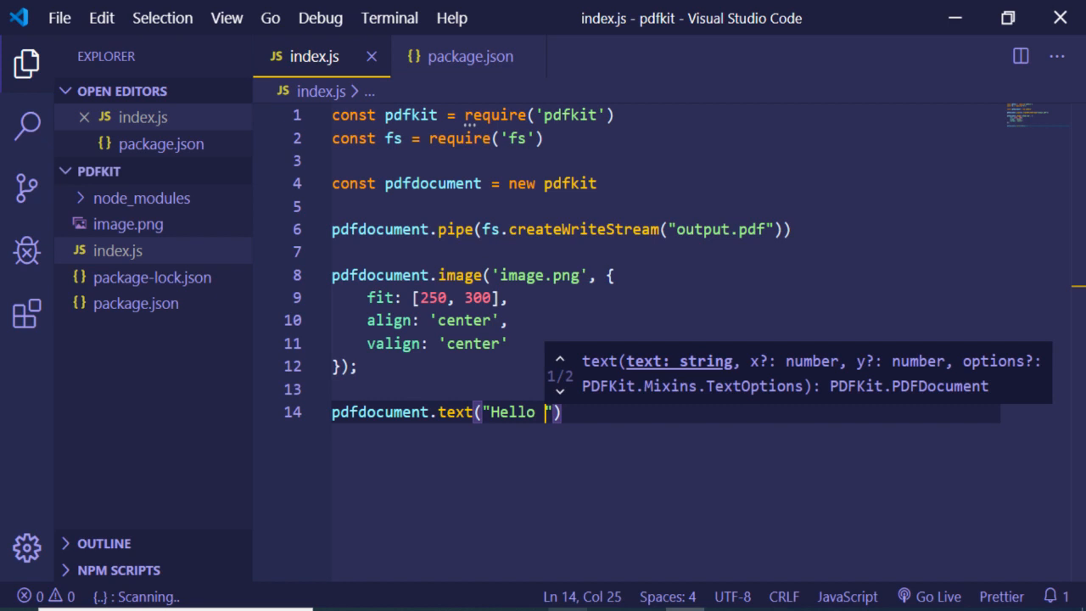
text(world)
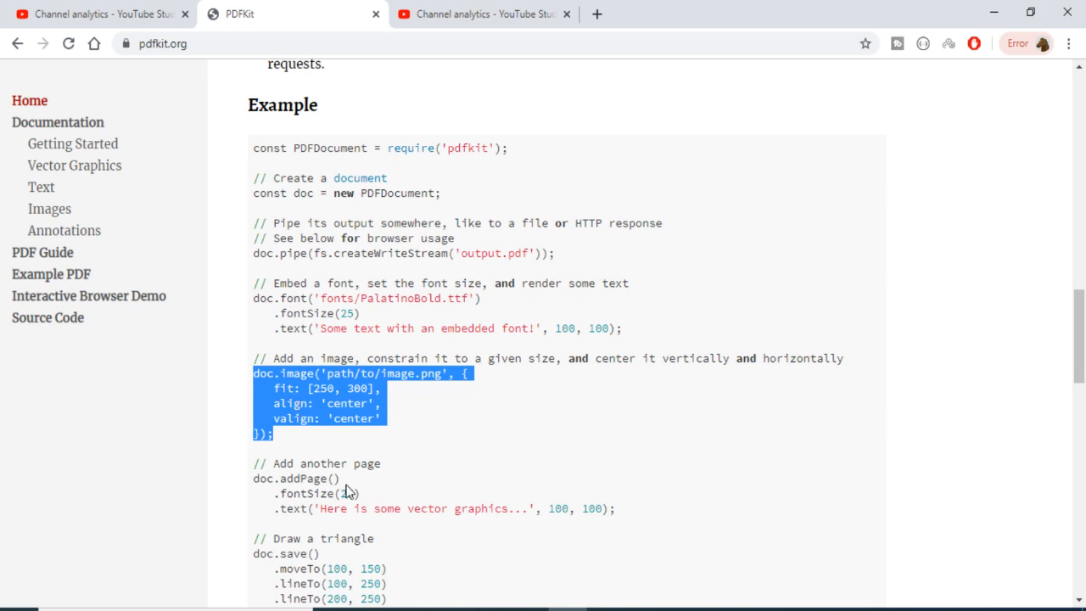
mouse_move(509, 487)
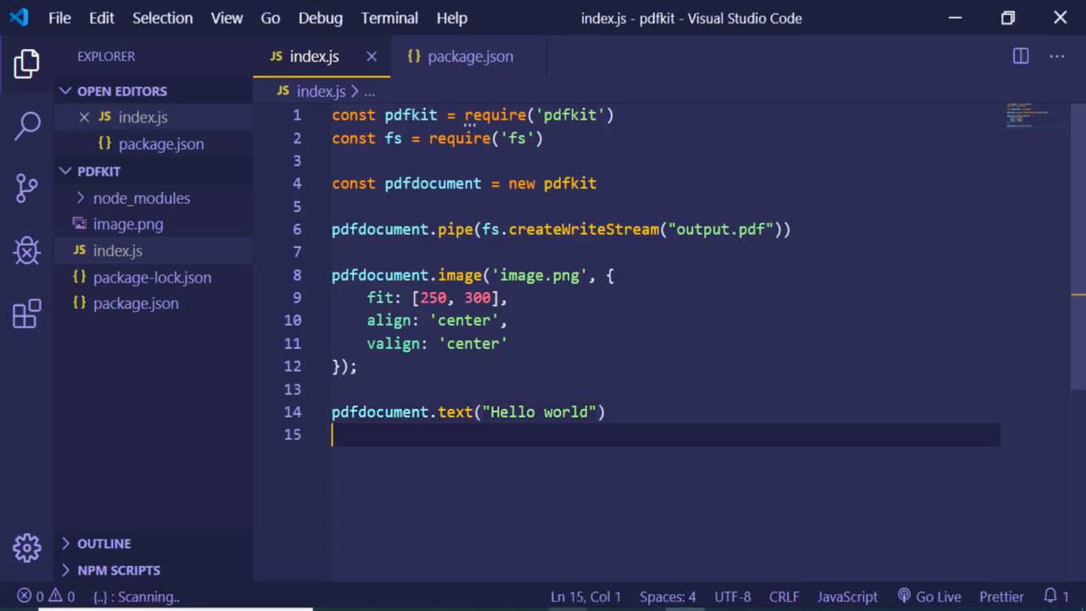
text(.fontSize()
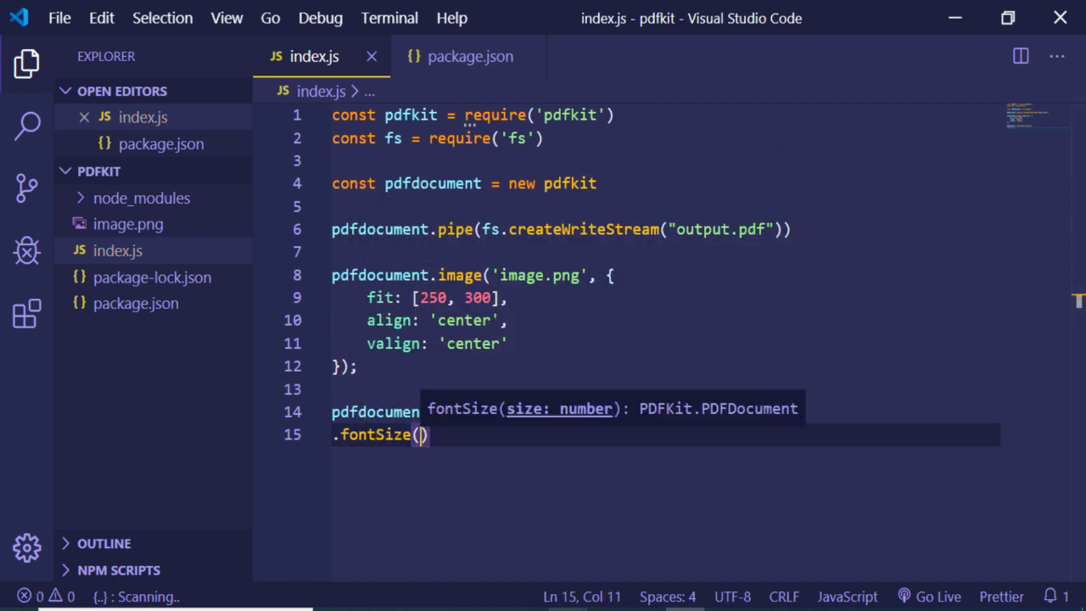
text(25)
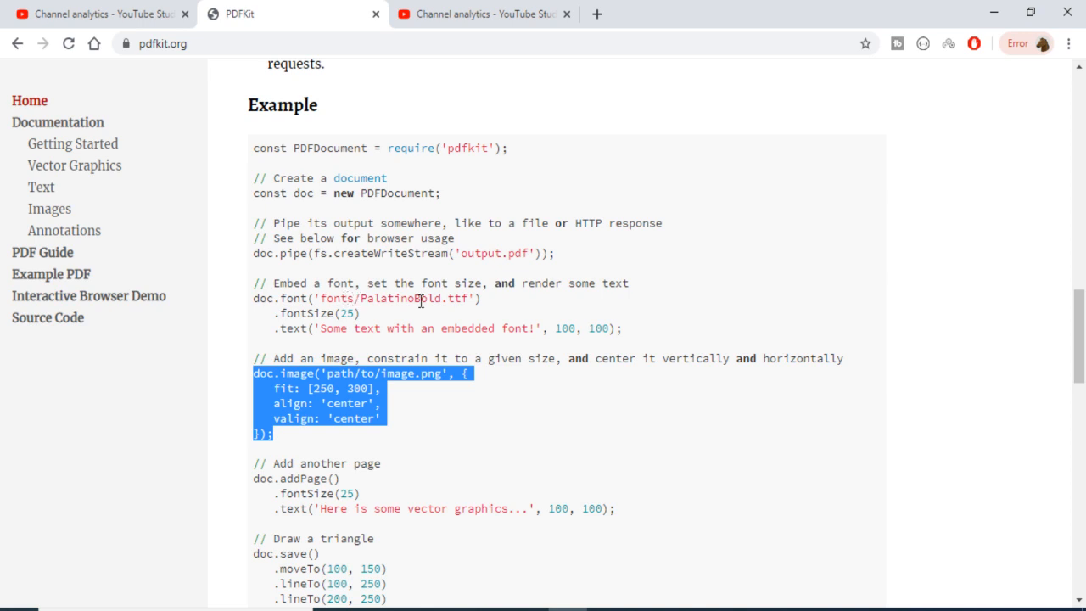
mouse_move(458, 298)
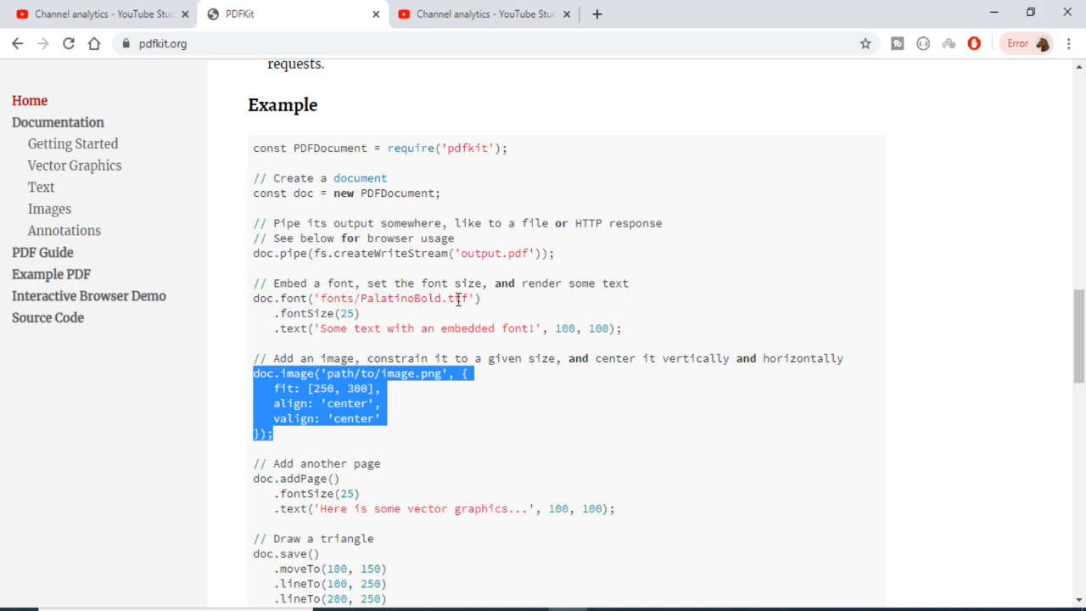
mouse_move(490, 409)
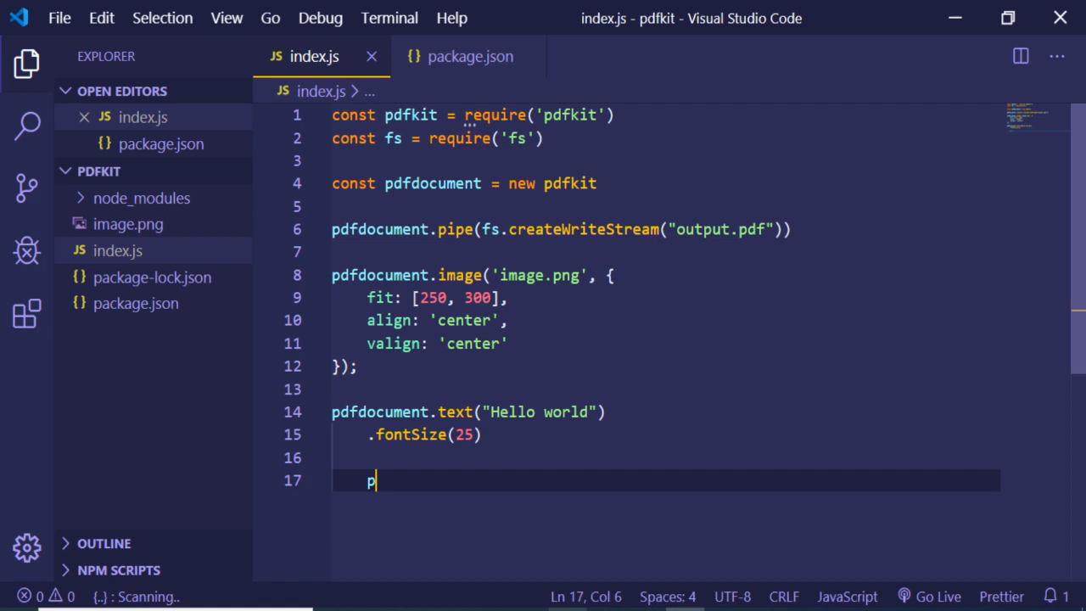
Add pdfdocument.addPage() with its own text 'page in the pdf' and a fontSize call
text(pdfdocument.a)
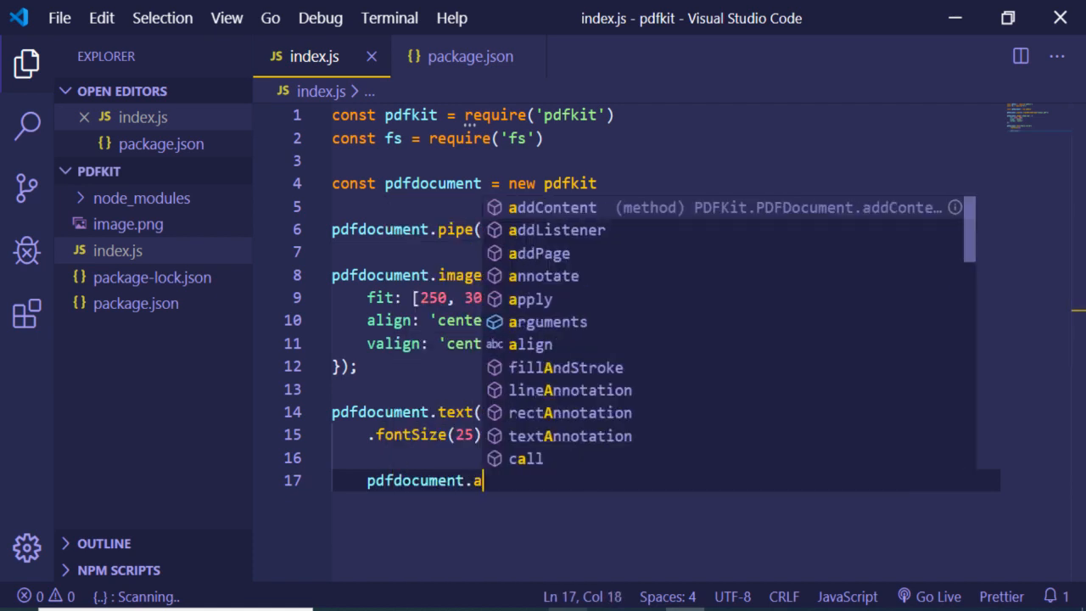
text(ddPage()
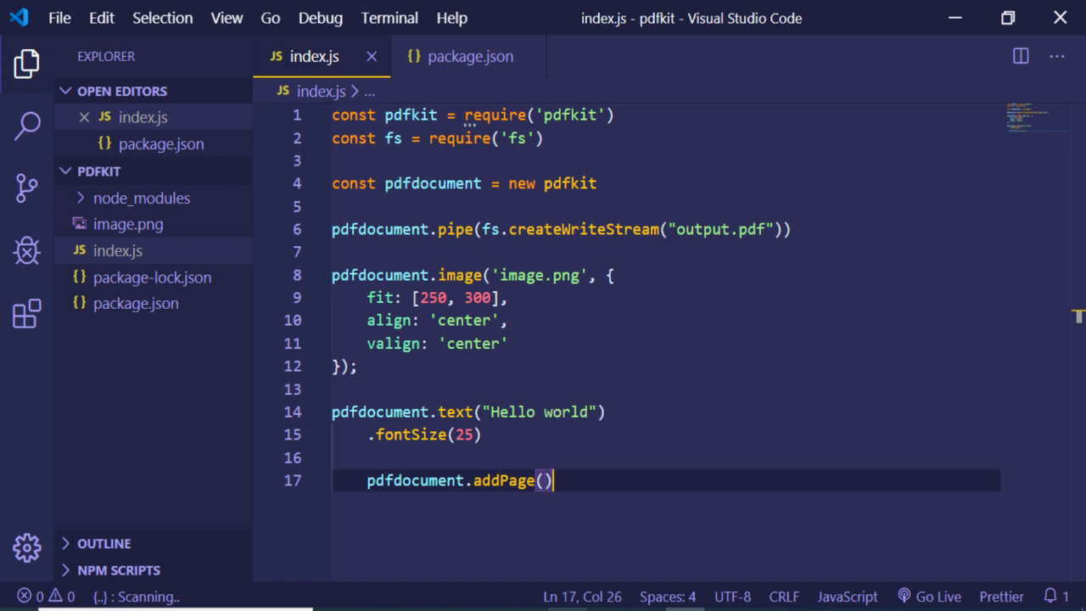
text(.text("This is another)
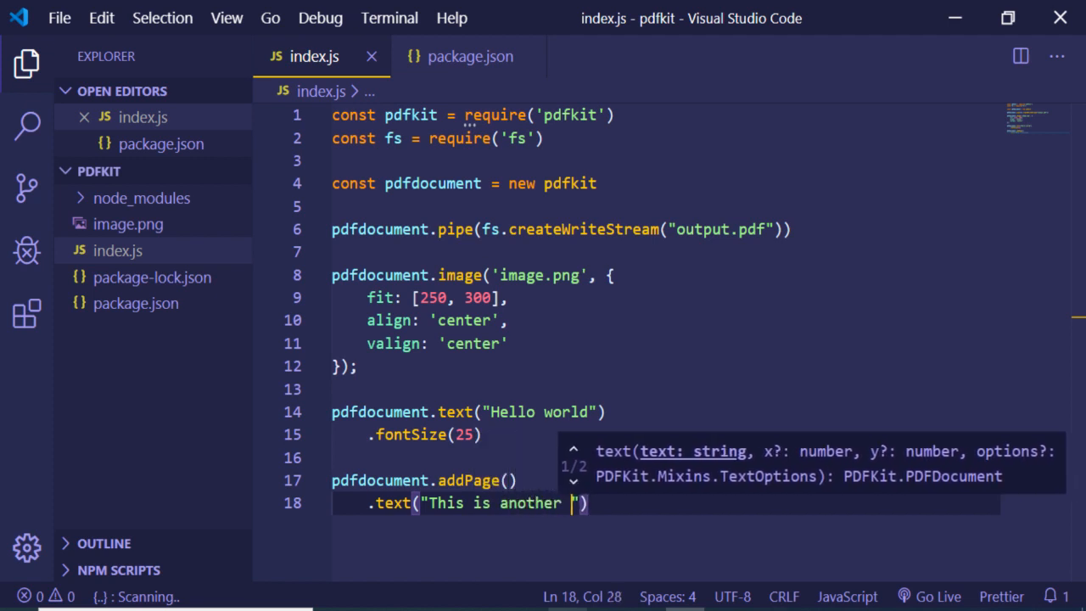
text(page in the pdf)
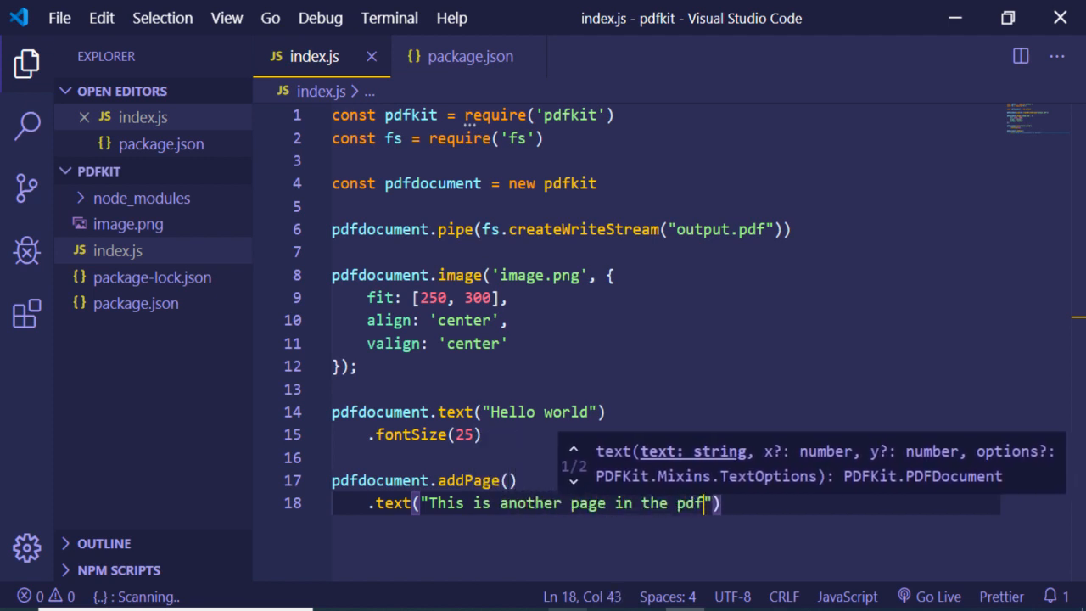
text(.fontSize(50)
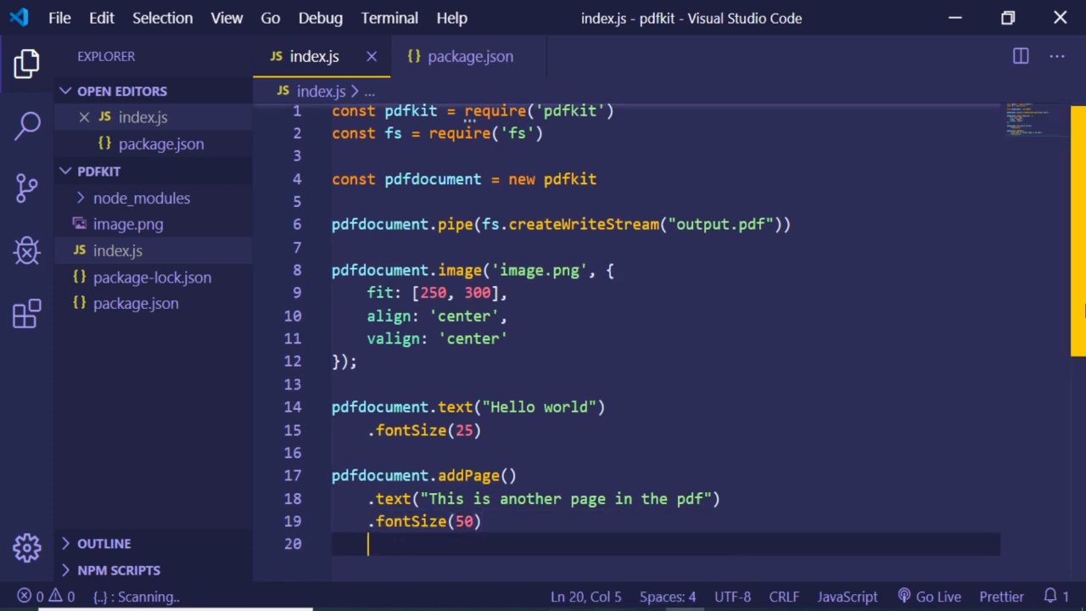
Check the finalize example on pdfkit.org and end index.js with pdfdocument.end()
scroll(down, 3)
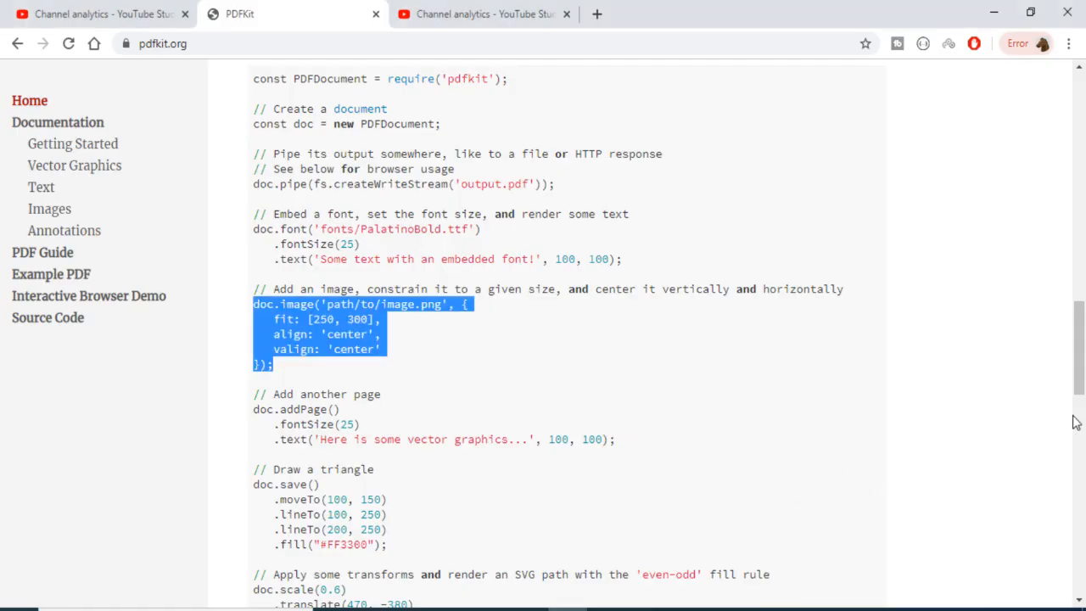
scroll(down, 3)
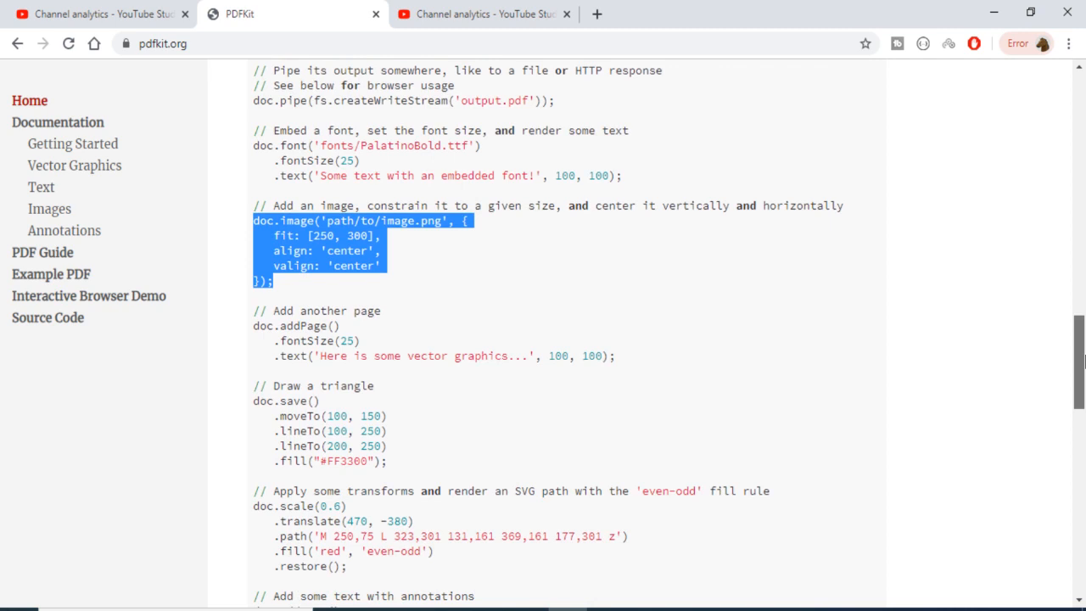
scroll(down, 3)
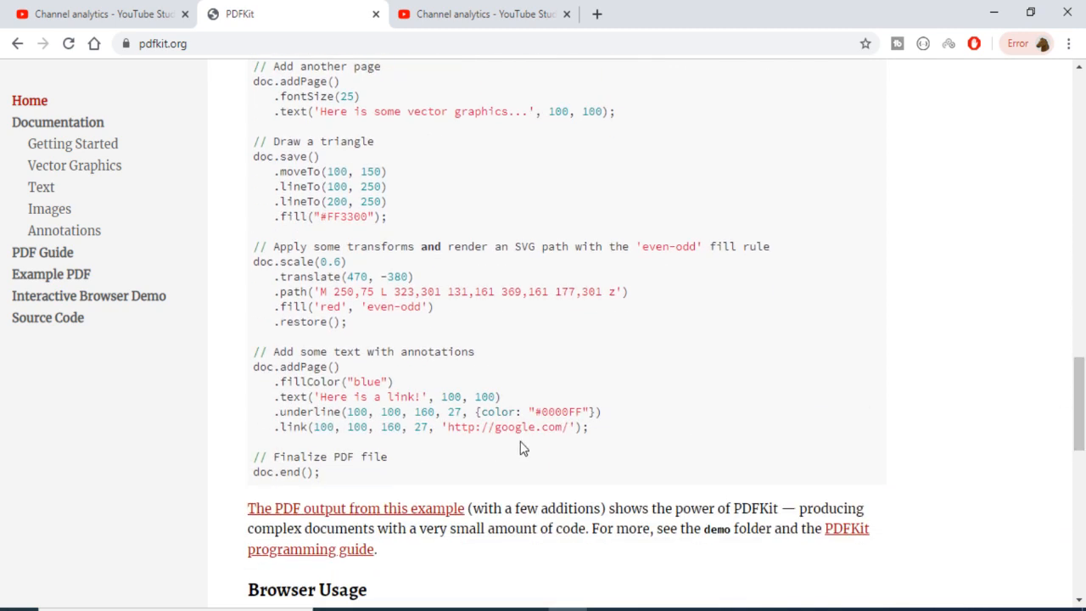
double_click(289, 472)
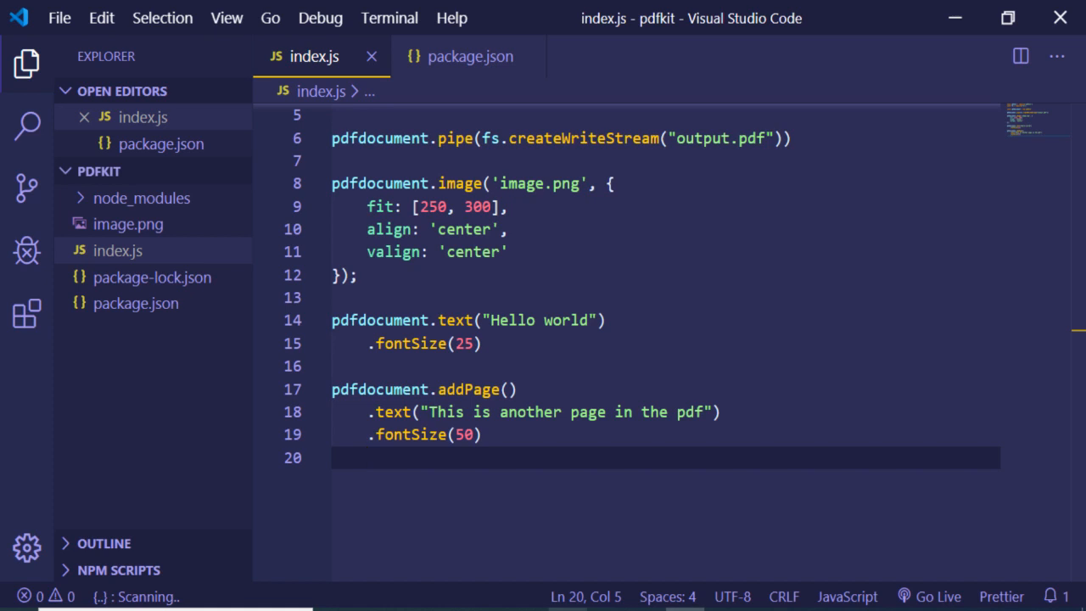
text(dfdocument)
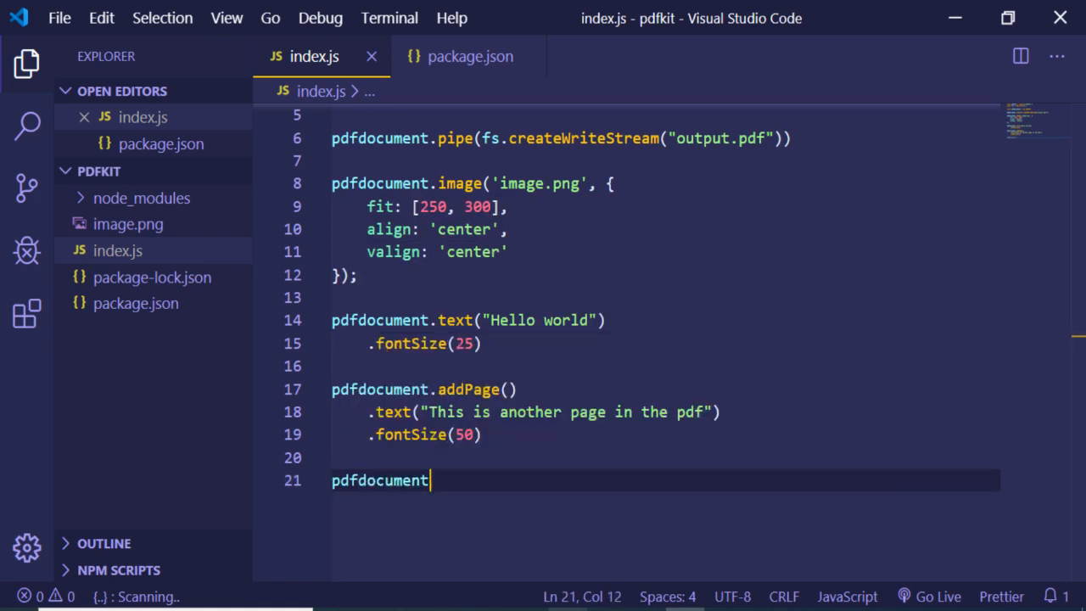
text(.end())
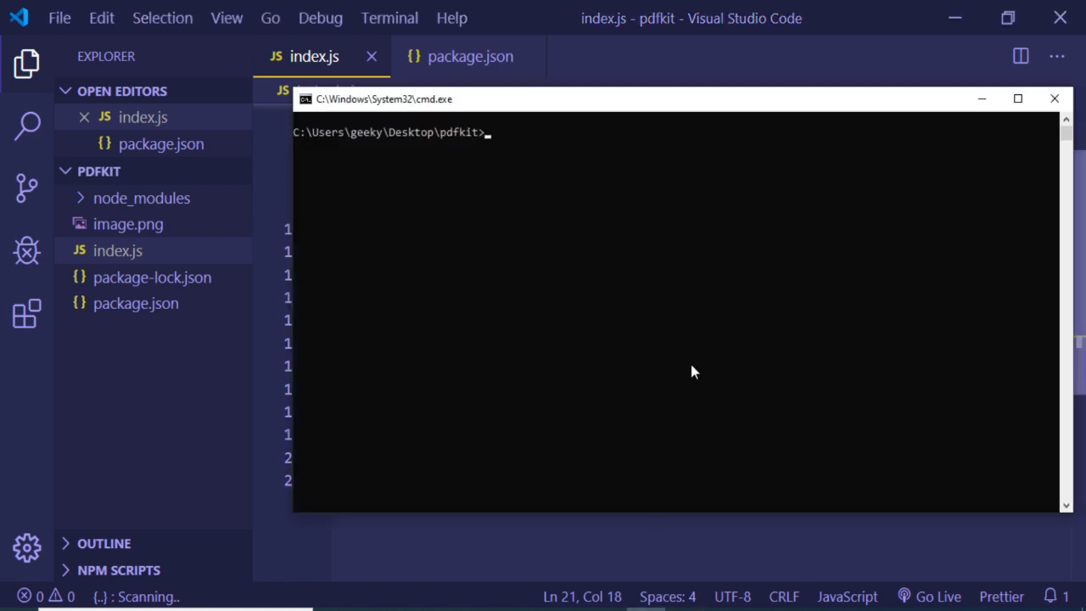
Run node index.js and open the generated output.pdf from the pdfkit folder
text(node i)
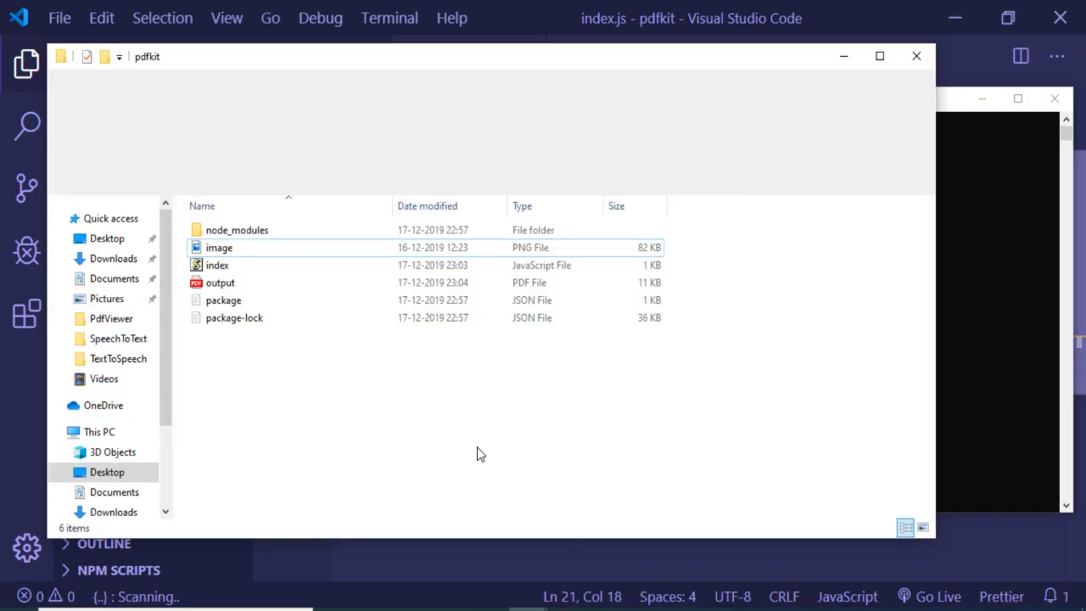
click(220, 282)
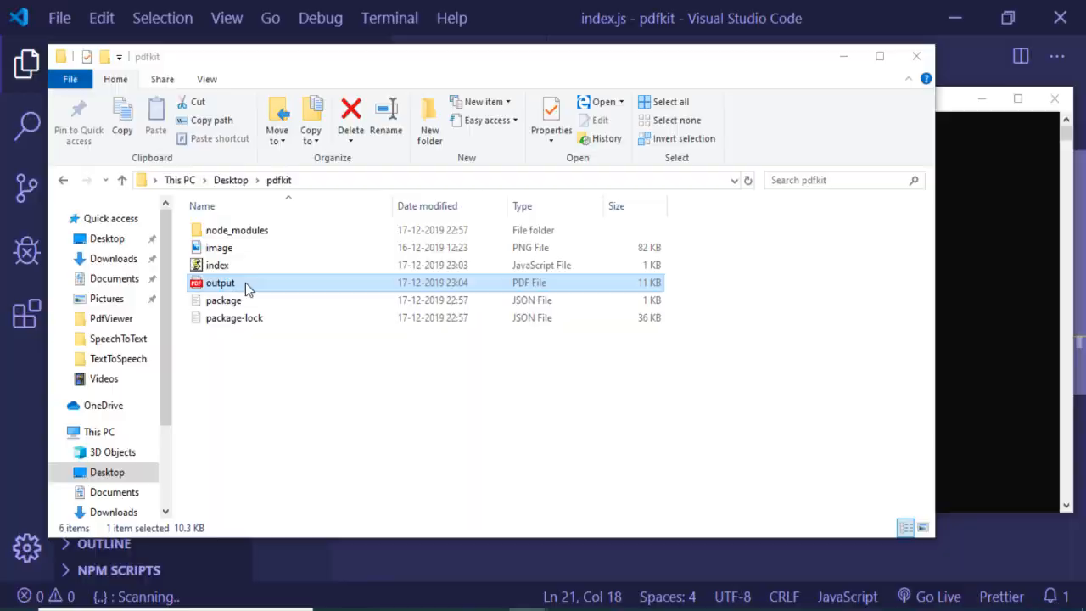
double_click(221, 281)
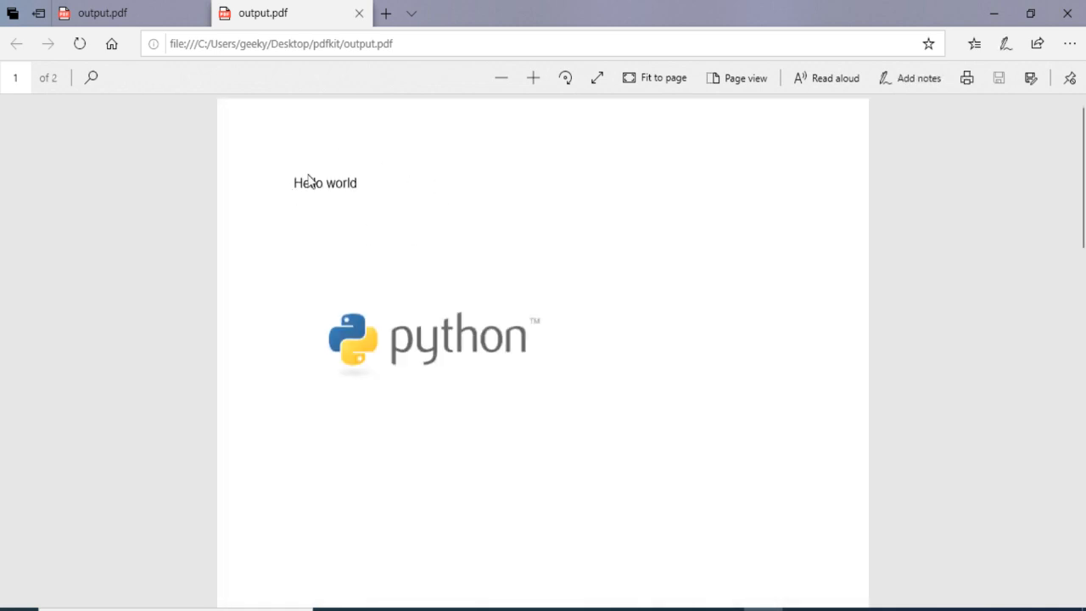
mouse_move(322, 214)
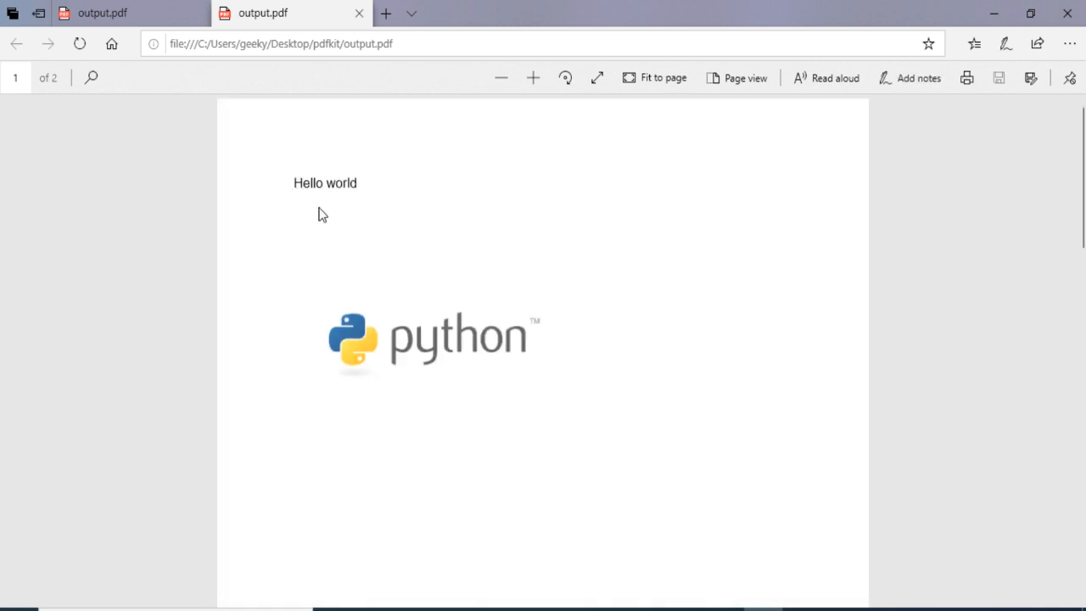
mouse_move(454, 279)
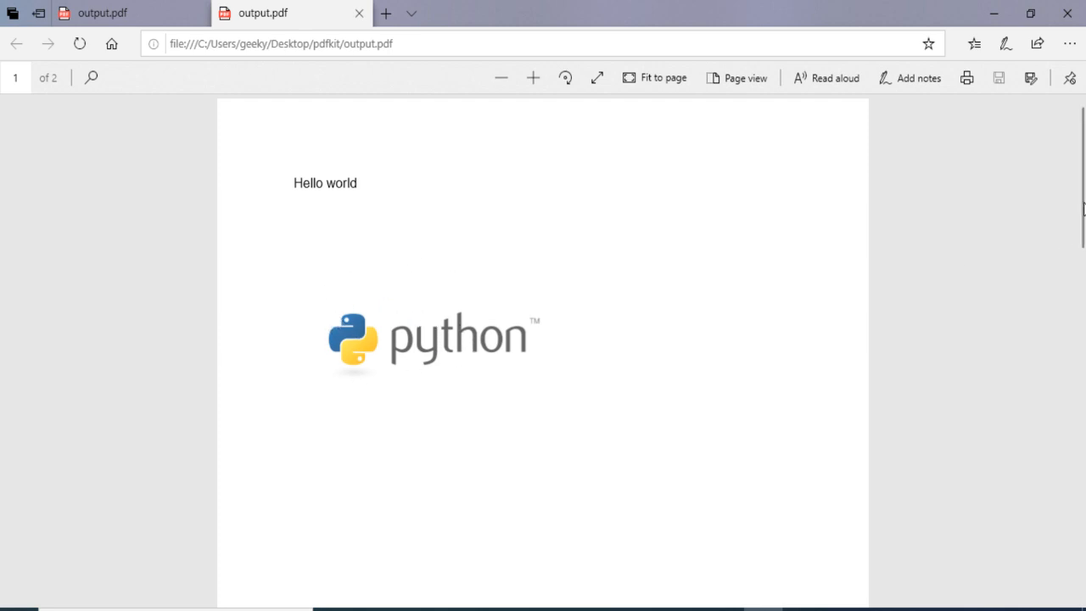
Scroll through output.pdf to confirm the second page reads 'This is another page in the pdf'
scroll(down, 3)
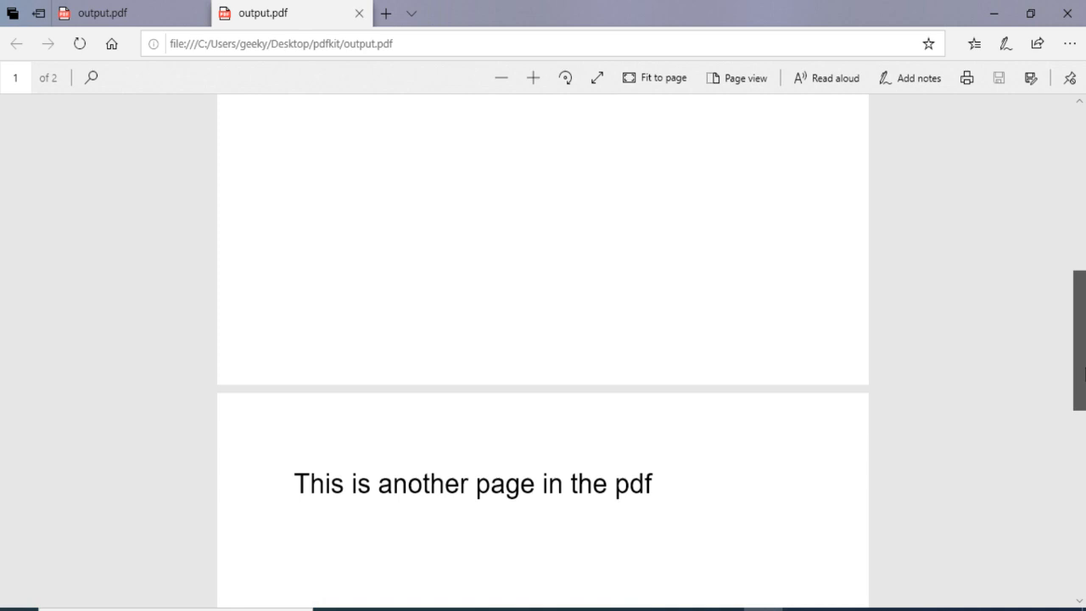
scroll(down, 3)
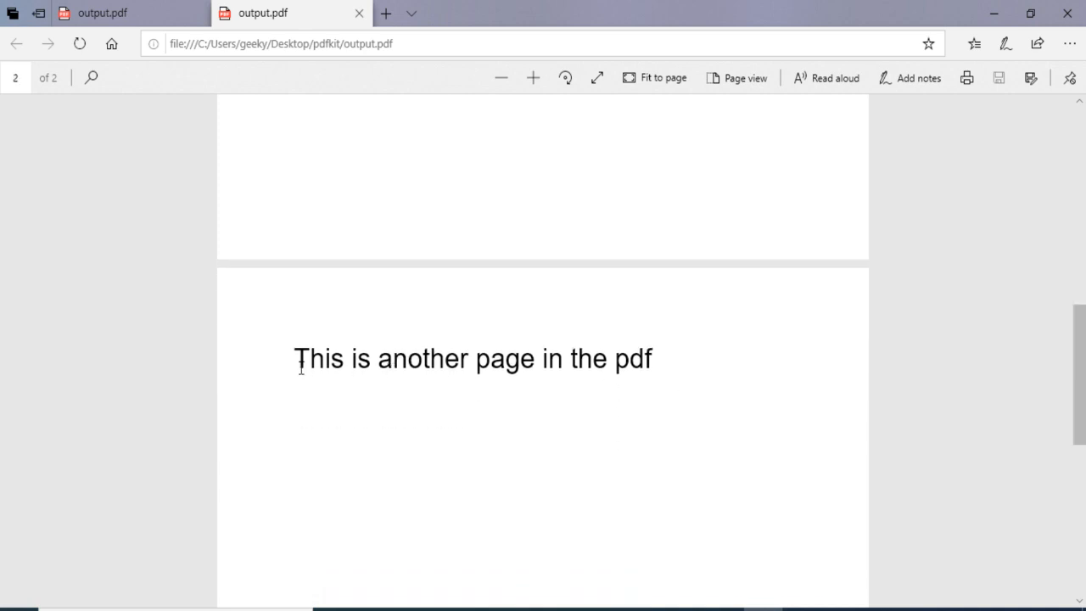
drag(297, 358, 376, 358)
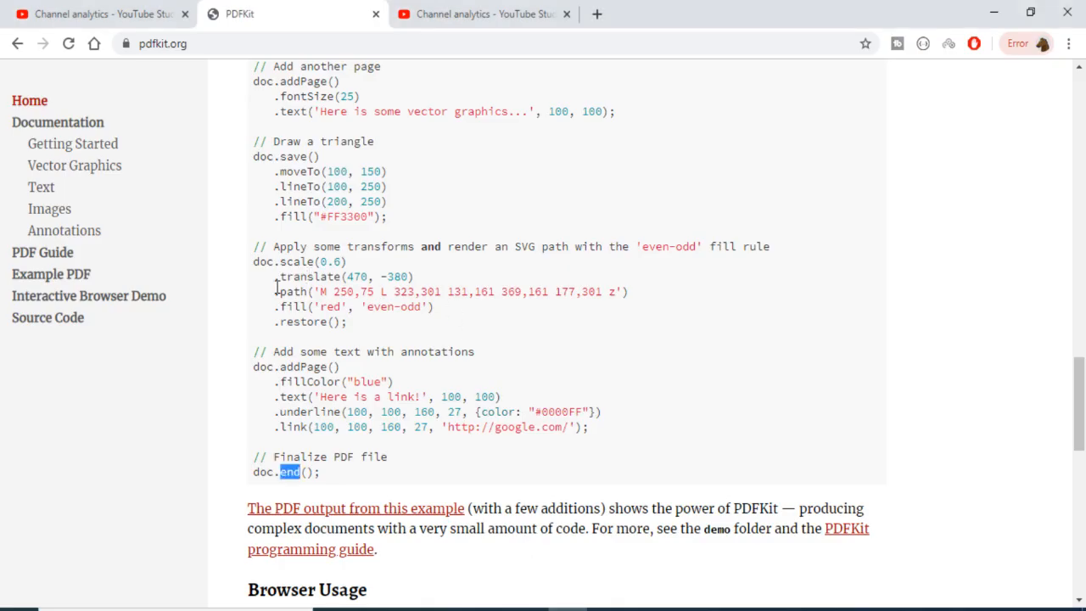
mouse_move(869, 370)
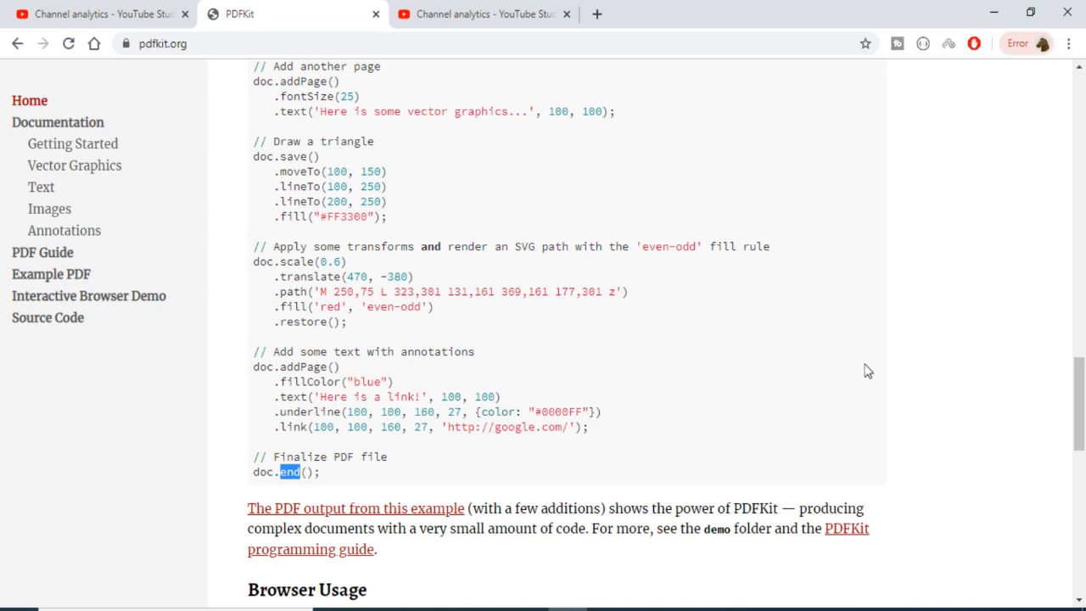
Select the 'Draw a triangle' example code on pdfkit.org for copying
scroll(up, 3)
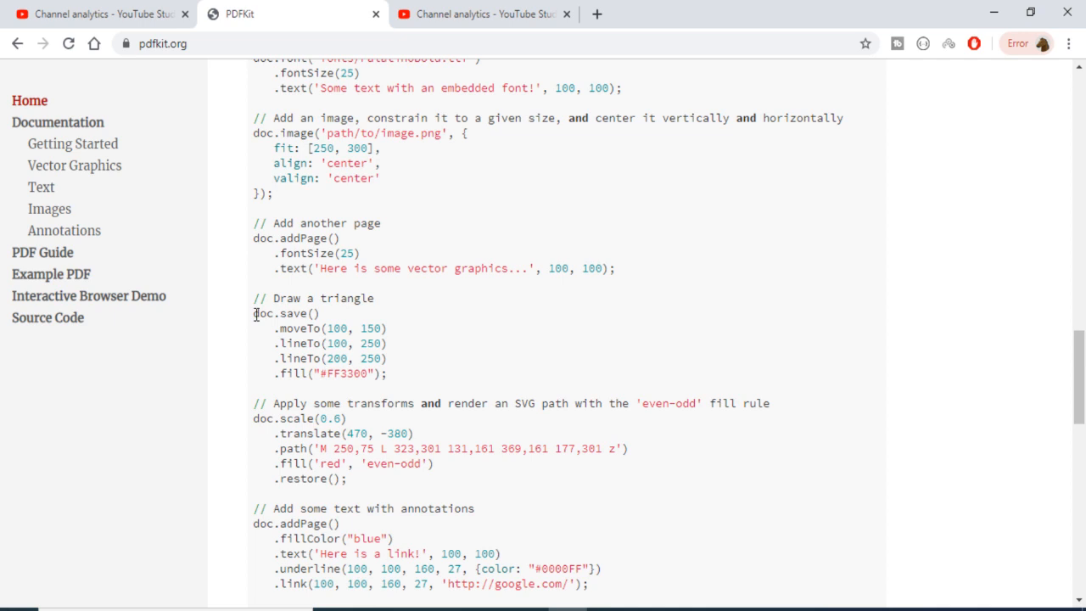
drag(252, 313, 387, 373)
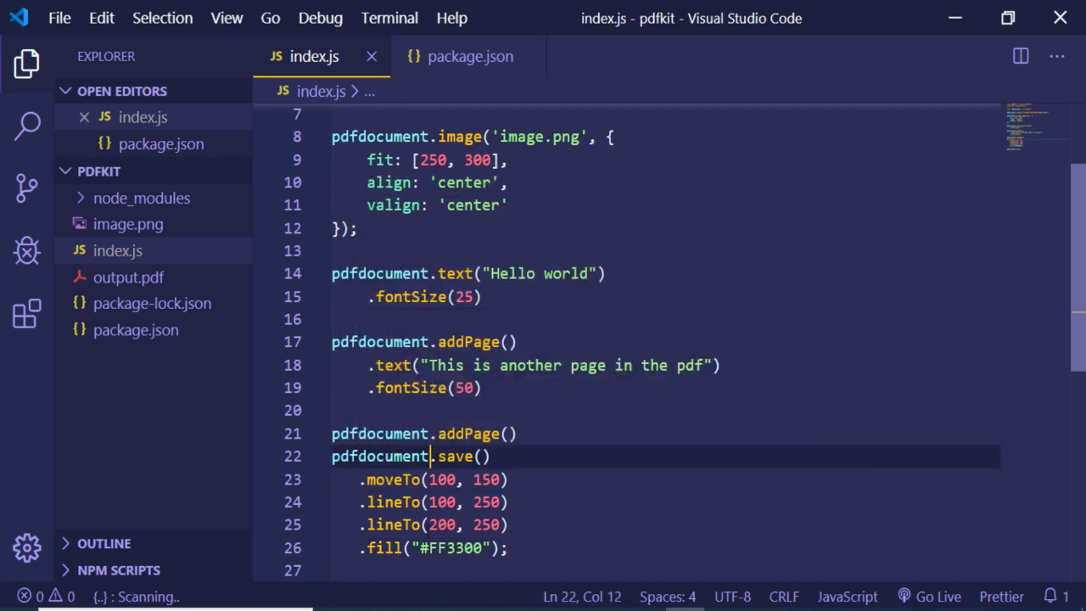
mouse_move(629, 513)
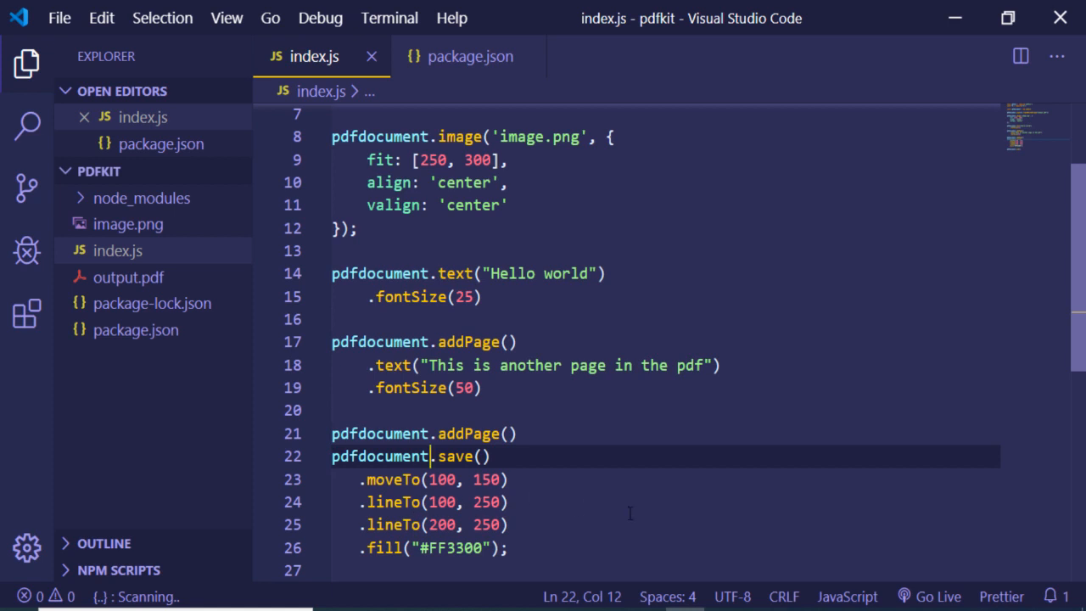
mouse_move(764, 431)
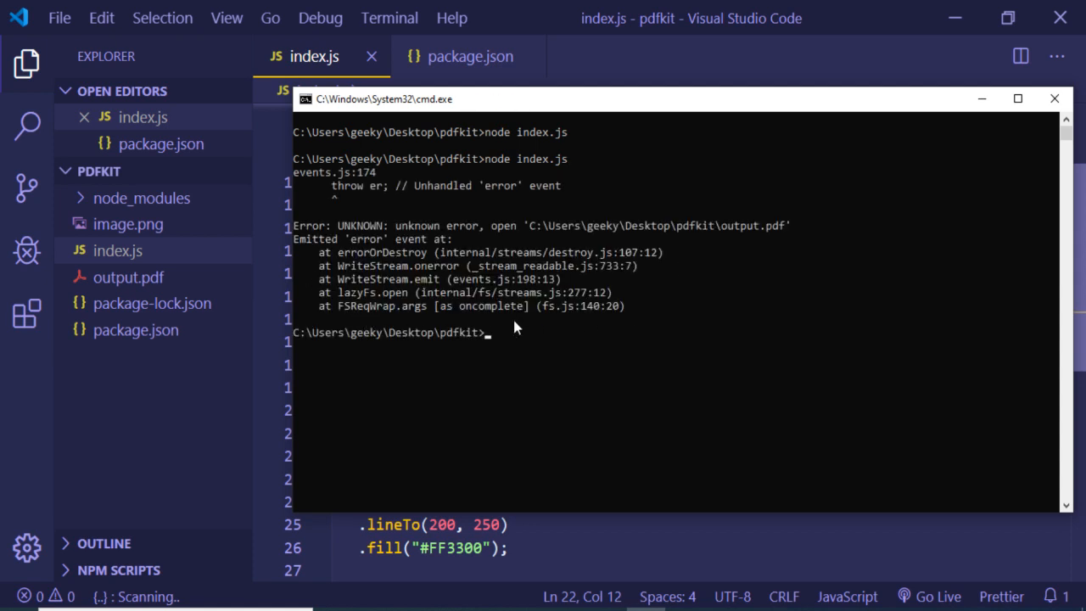
mouse_move(526, 271)
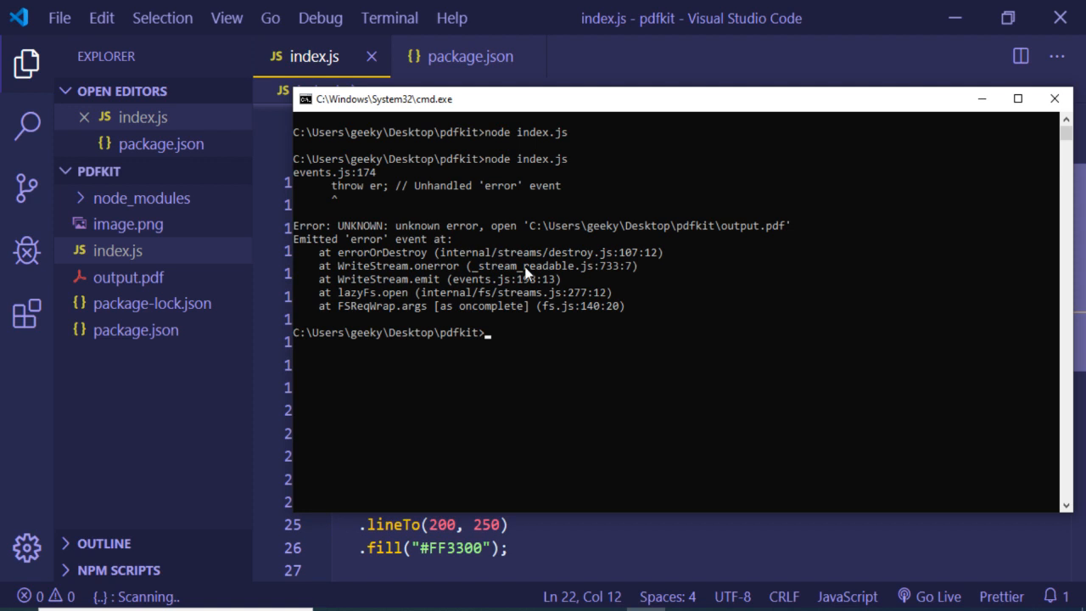
mouse_move(980, 98)
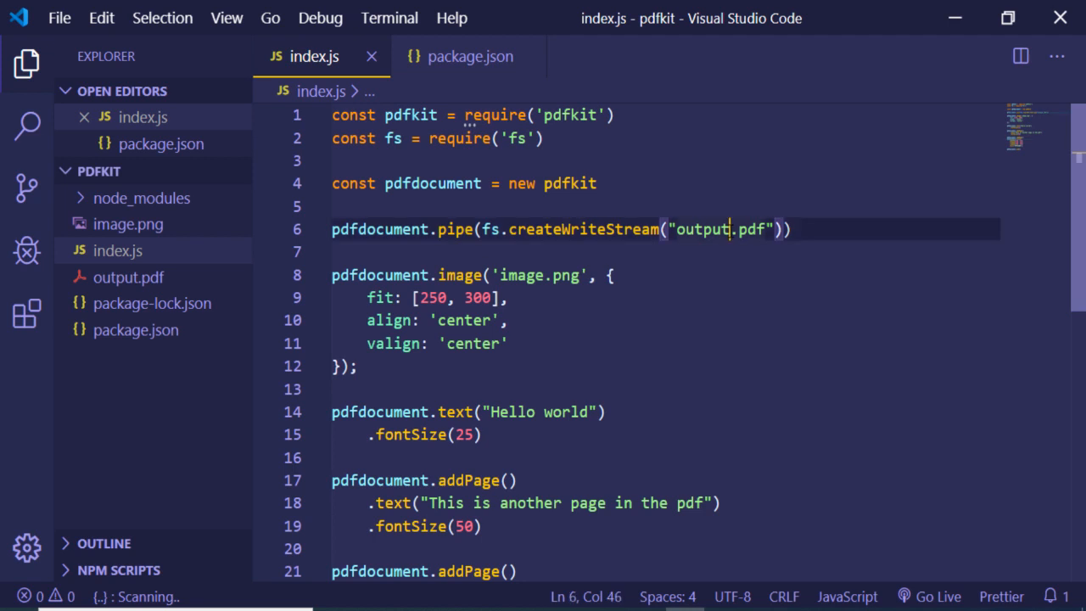
Change the output file name in index.js from output.pdf to output2.pdf
text(2.pdf)
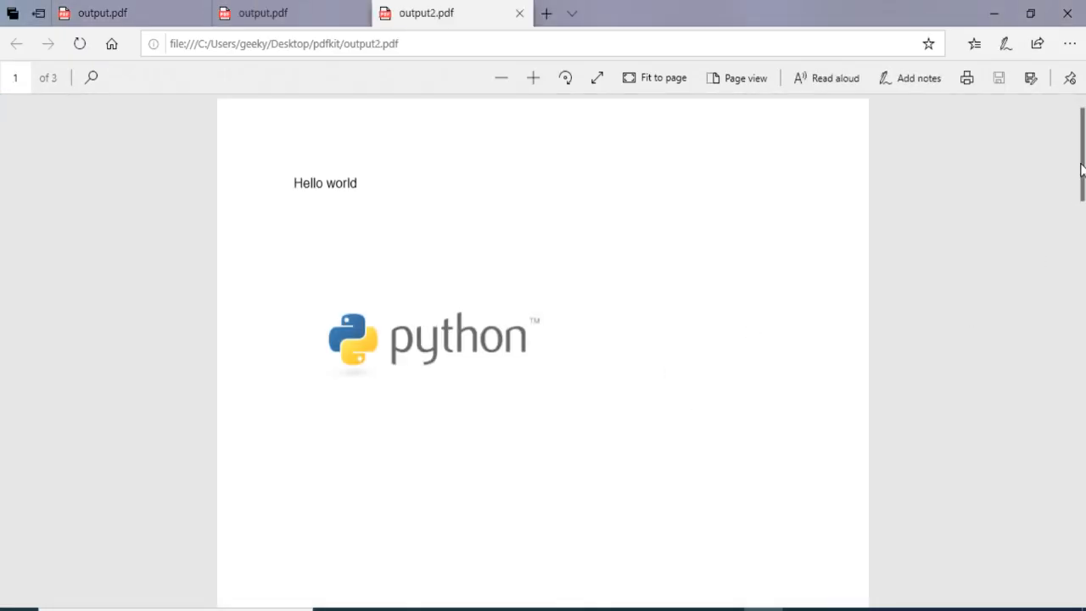
Scroll through output2.pdf to see the second-page text and the orange triangle on page 3
scroll(down, 3)
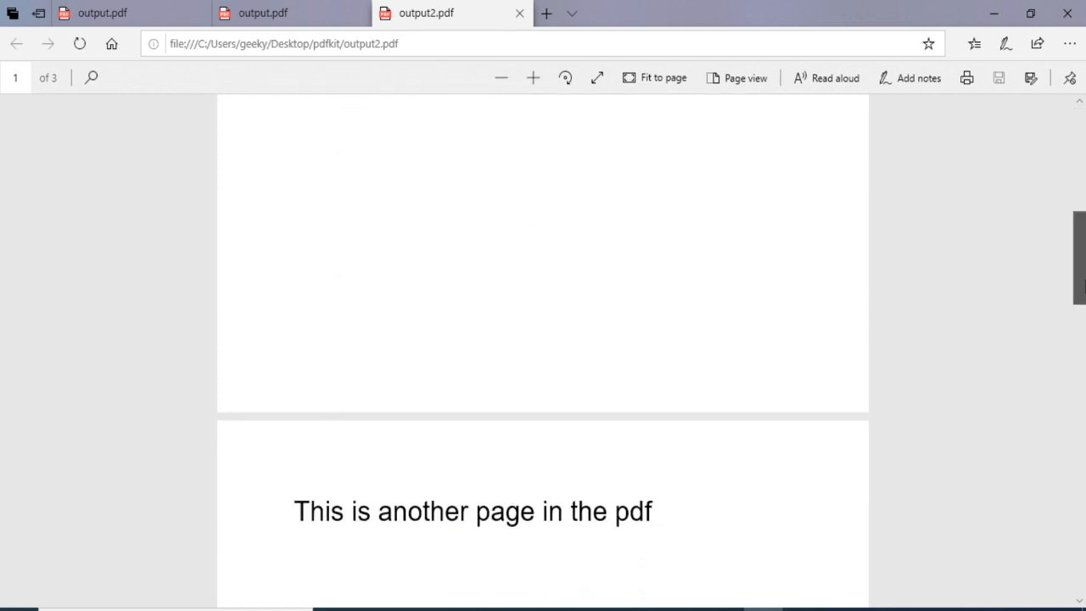
scroll(down, 3)
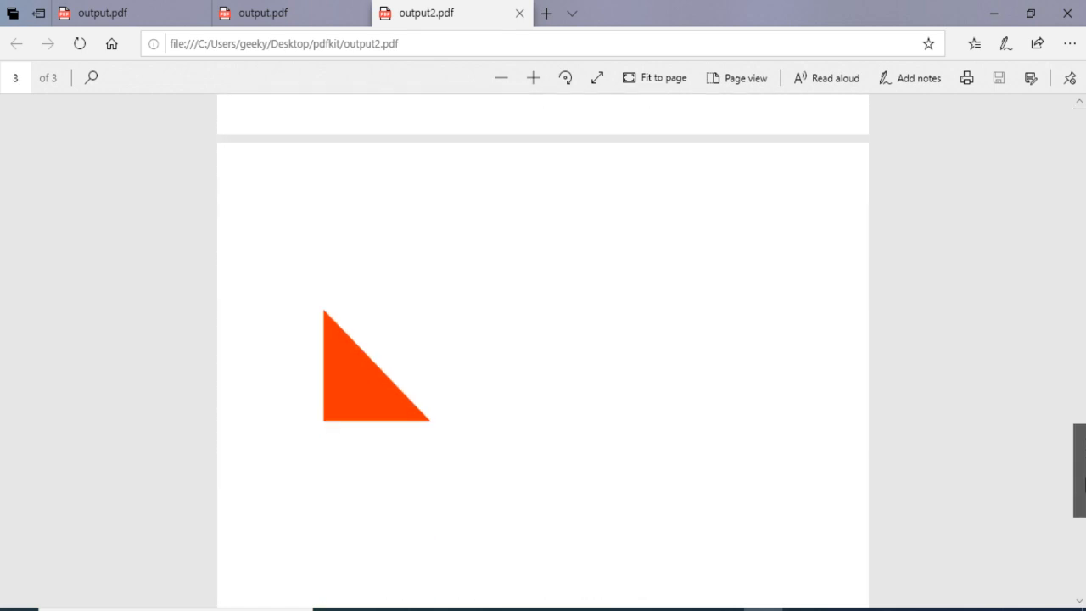
mouse_move(394, 390)
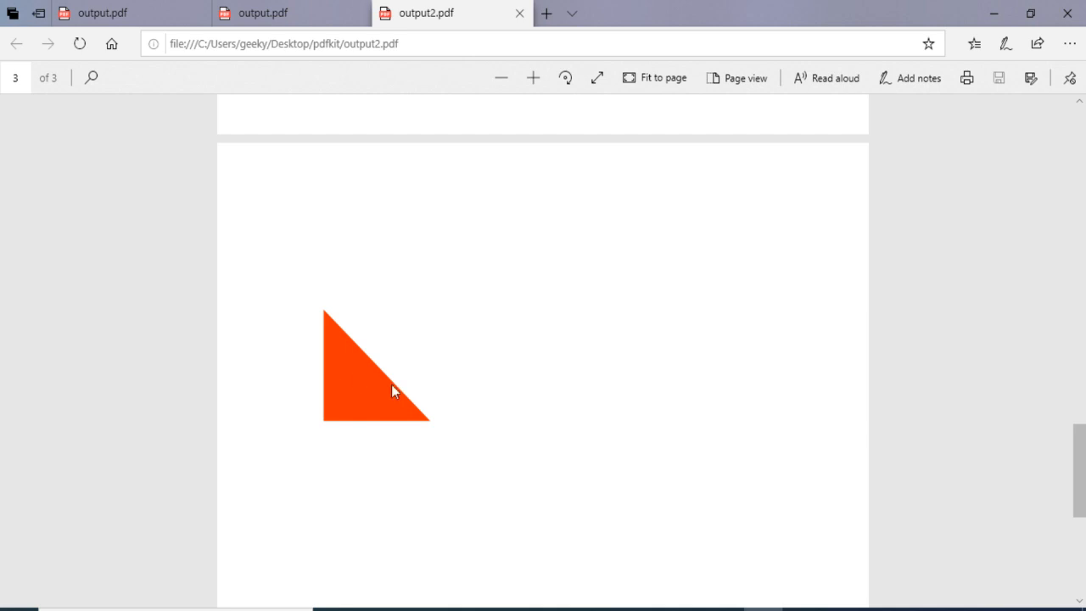
mouse_move(1078, 462)
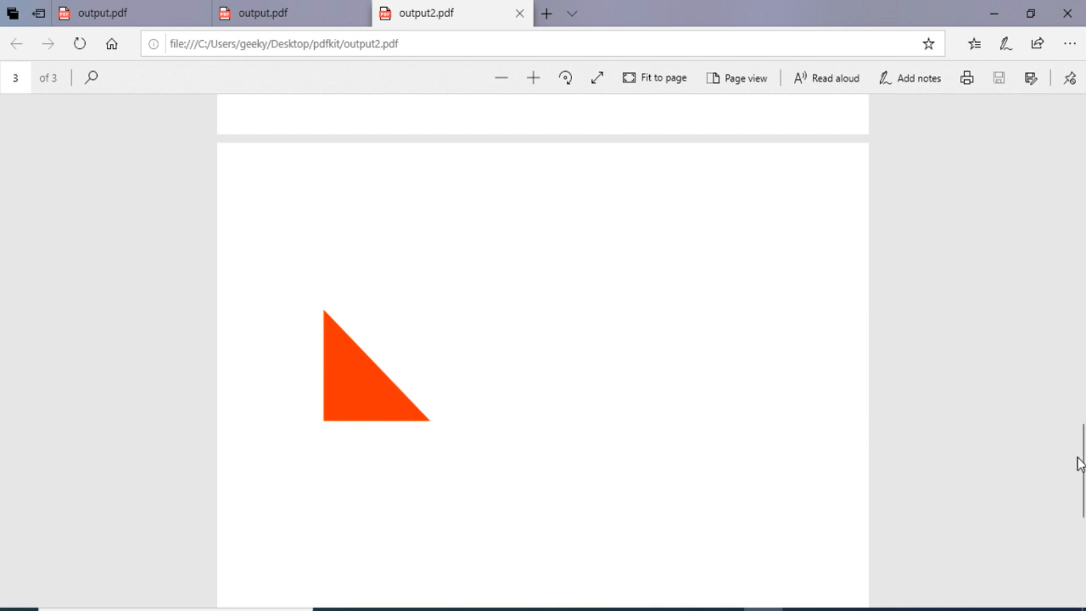